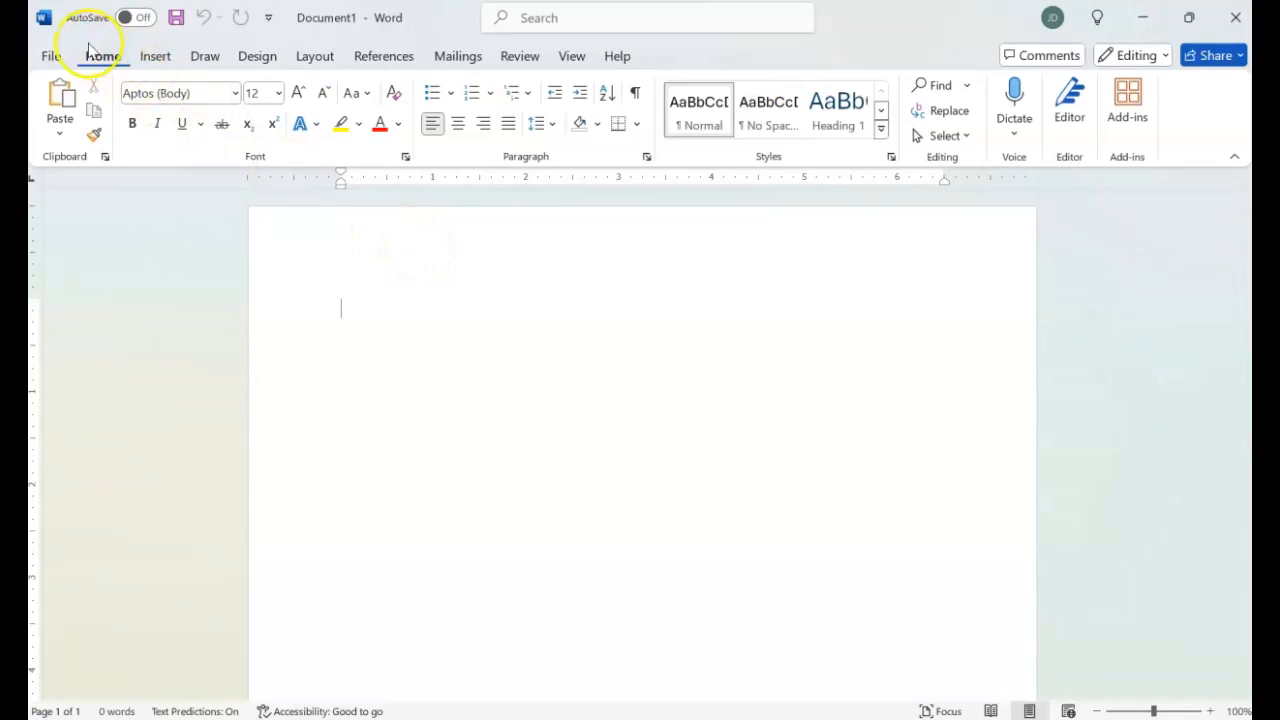
mouse_move(88, 18)
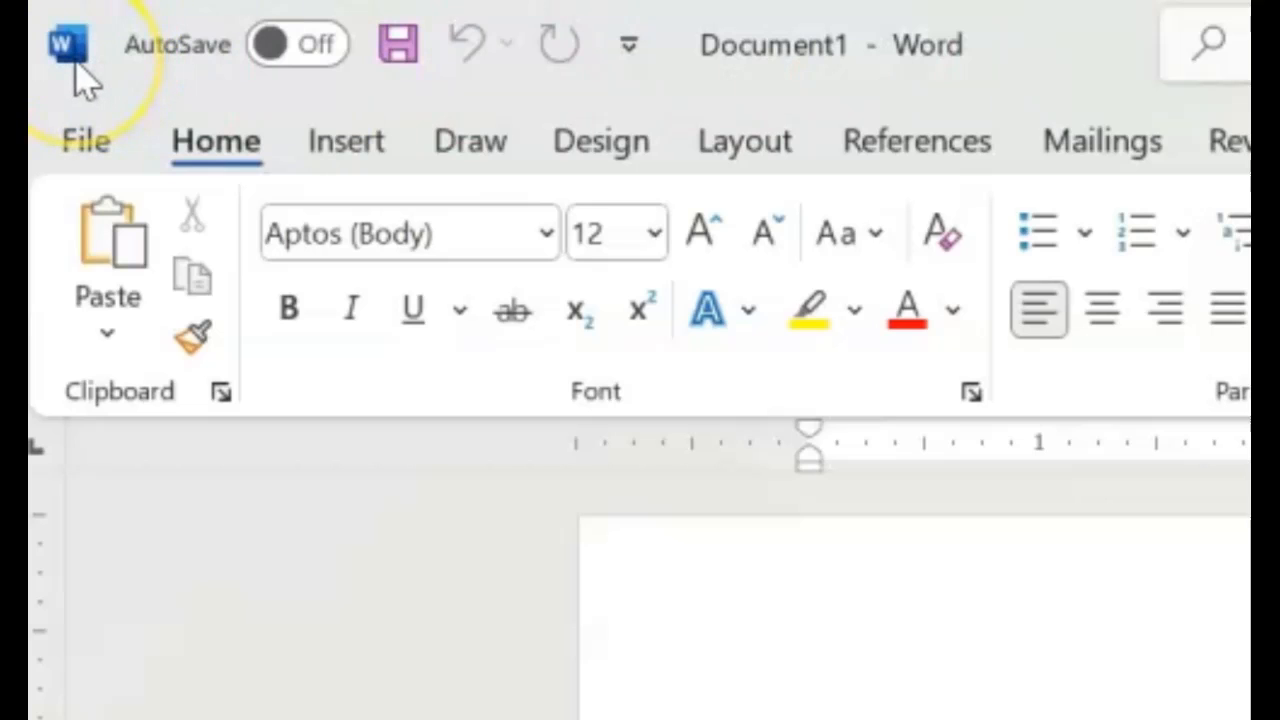
mouse_move(85, 90)
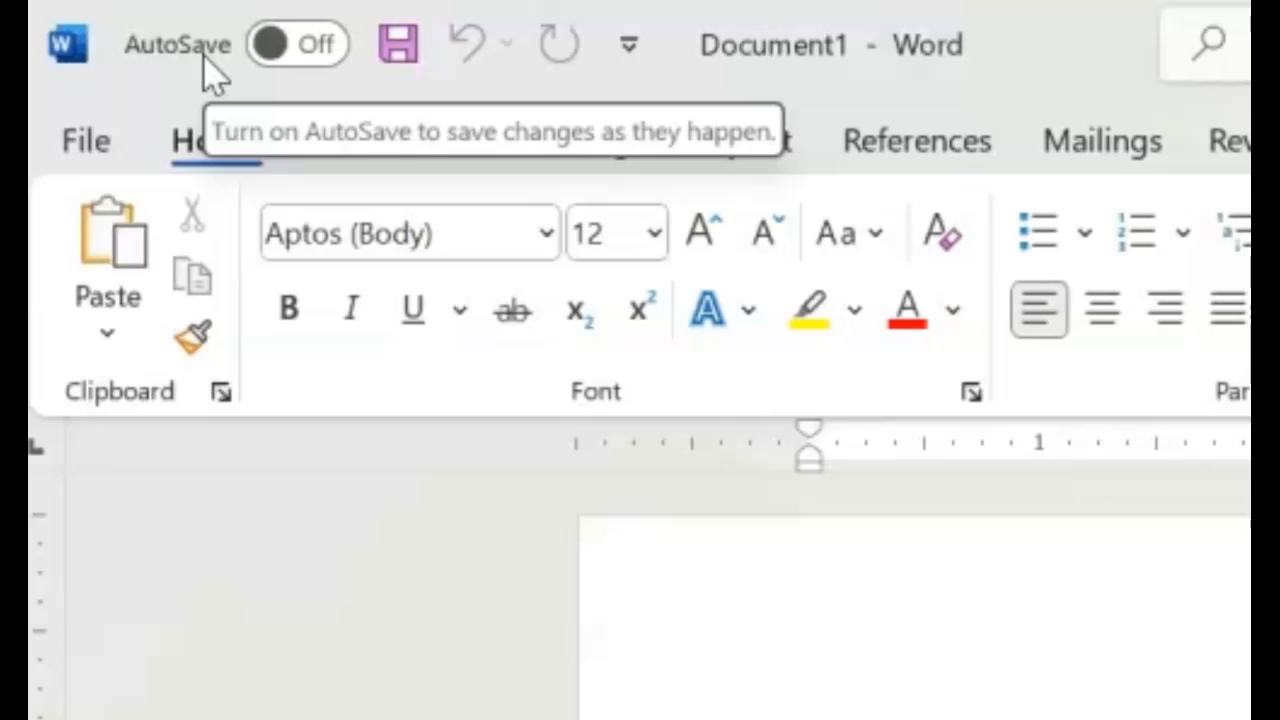
mouse_move(300, 70)
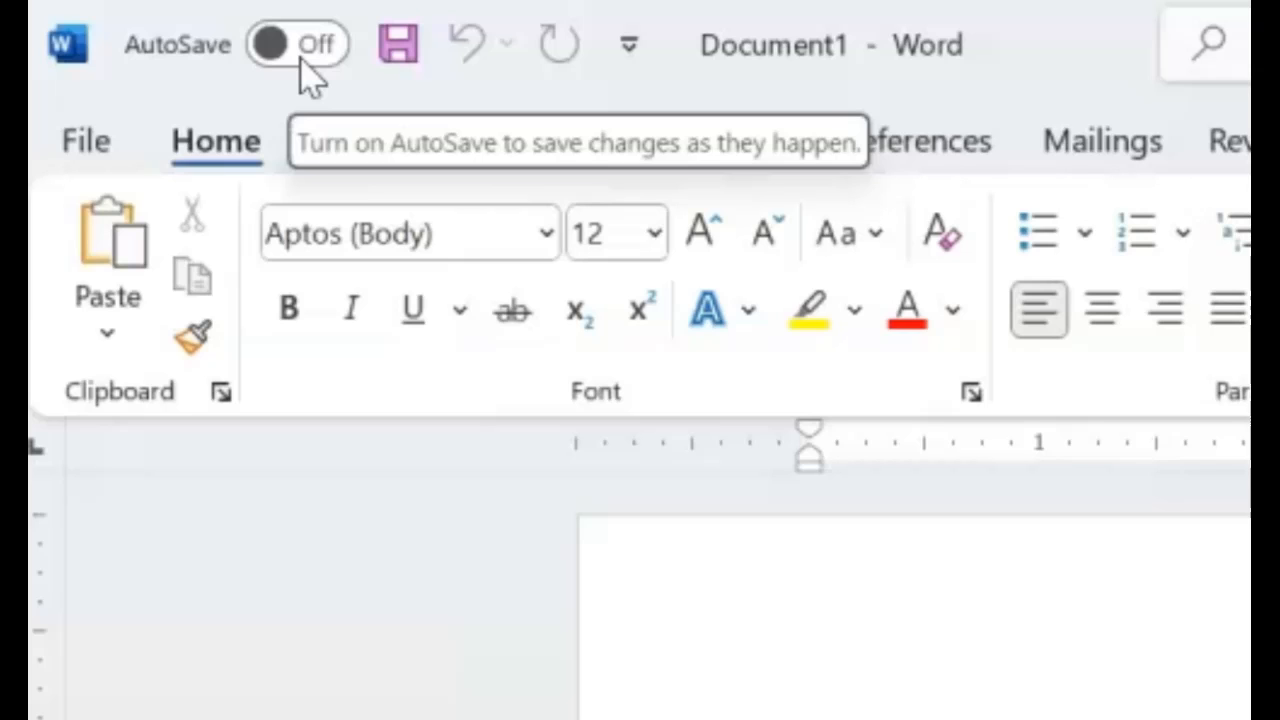
mouse_move(397, 44)
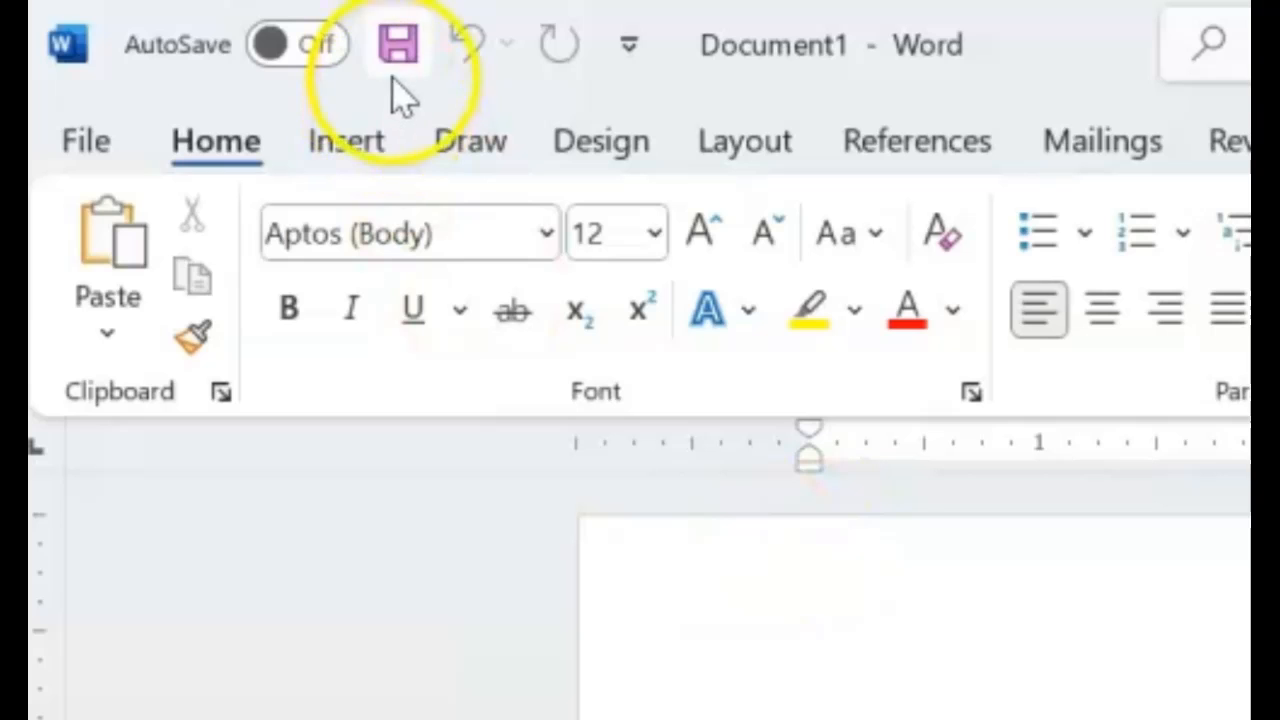
Step: Dismiss the save prompt without saving and add the lines 'Go back' and 'Again'
click(398, 42)
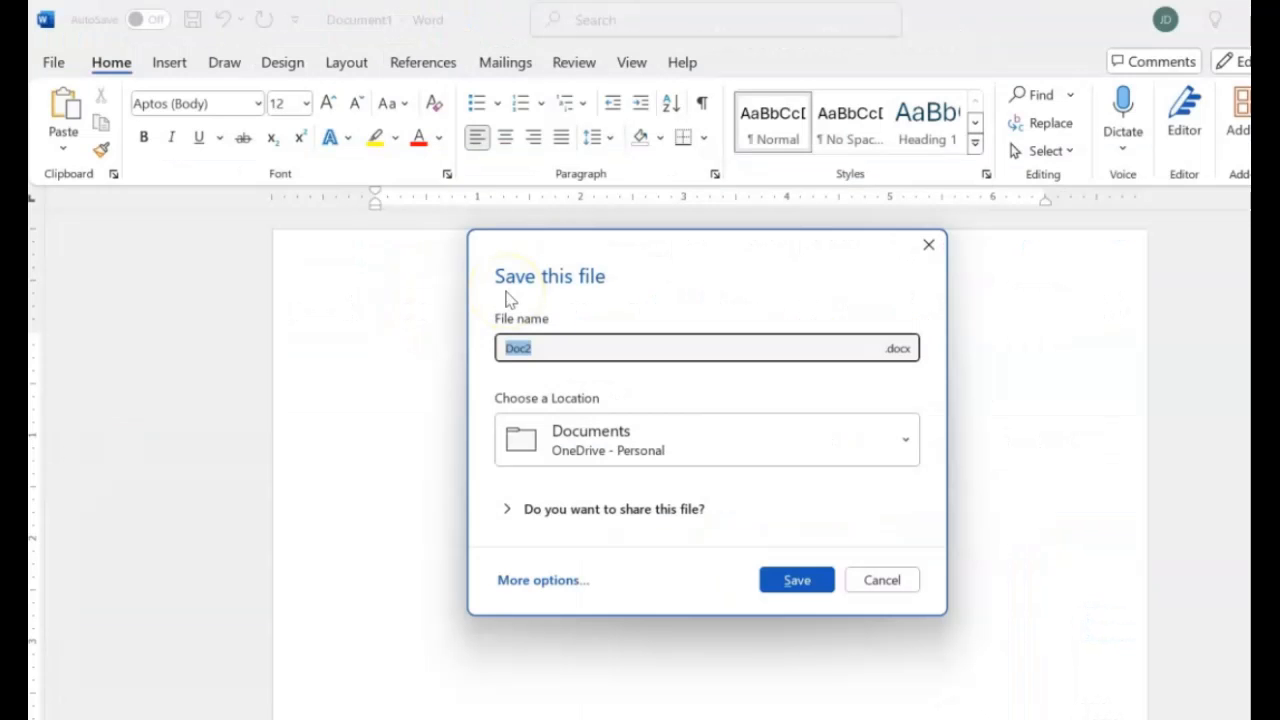
mouse_move(881, 580)
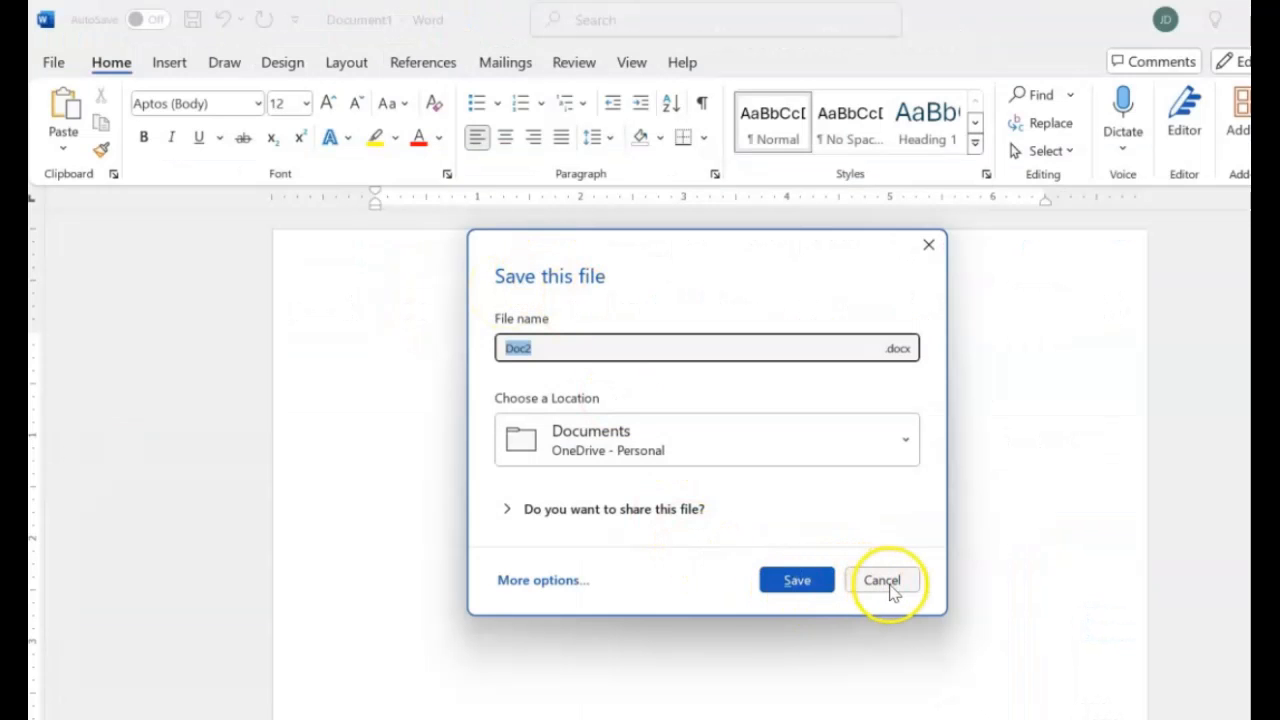
click(882, 580)
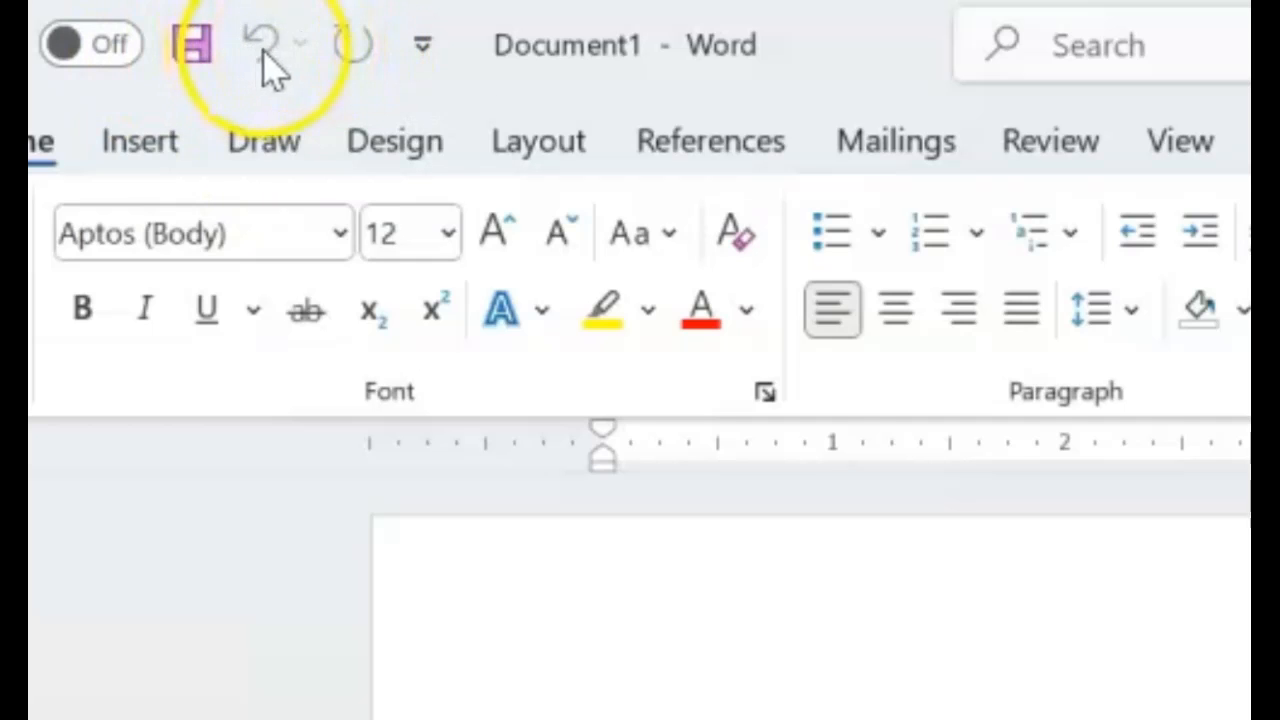
mouse_move(263, 45)
text(Welcome)
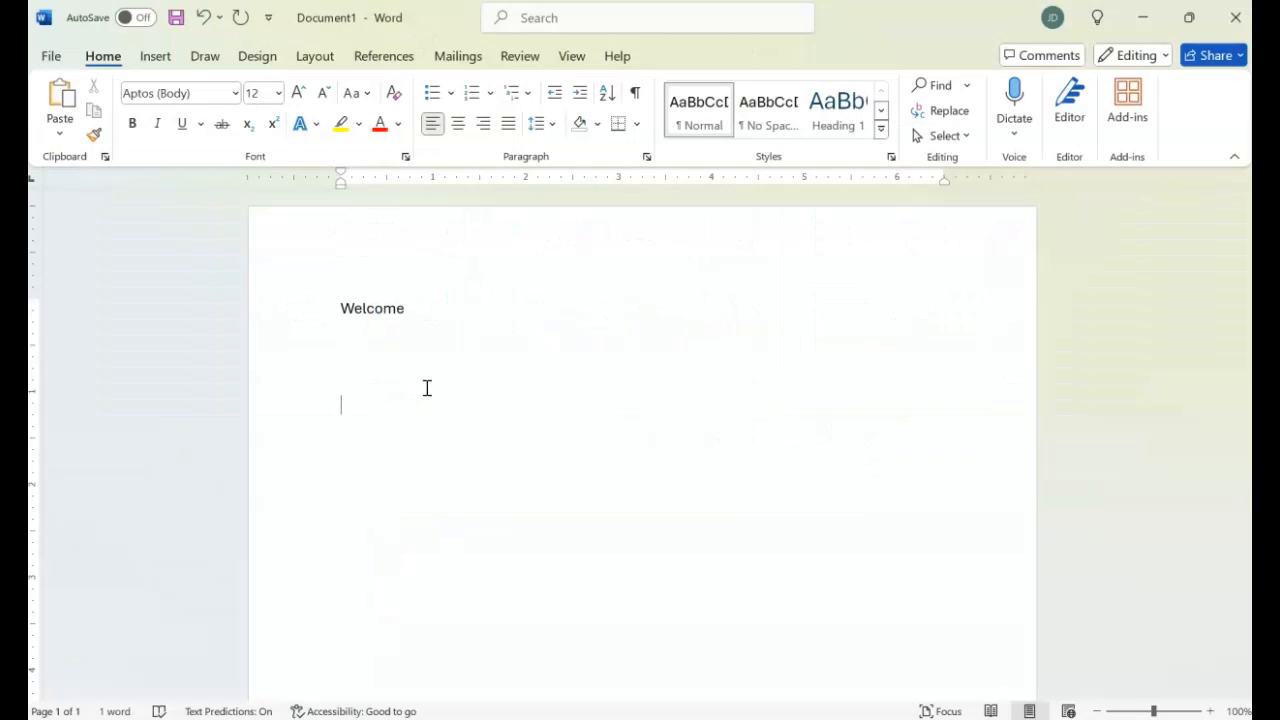
text(Go back to)
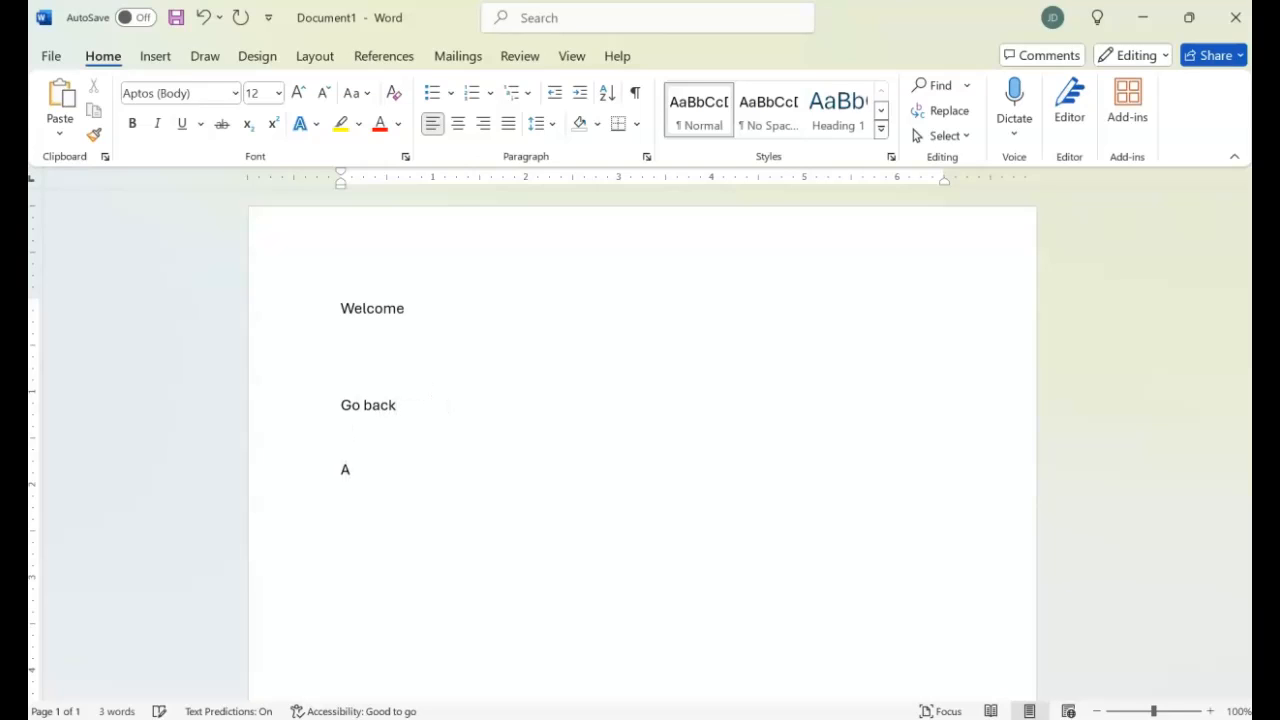
text(gain)
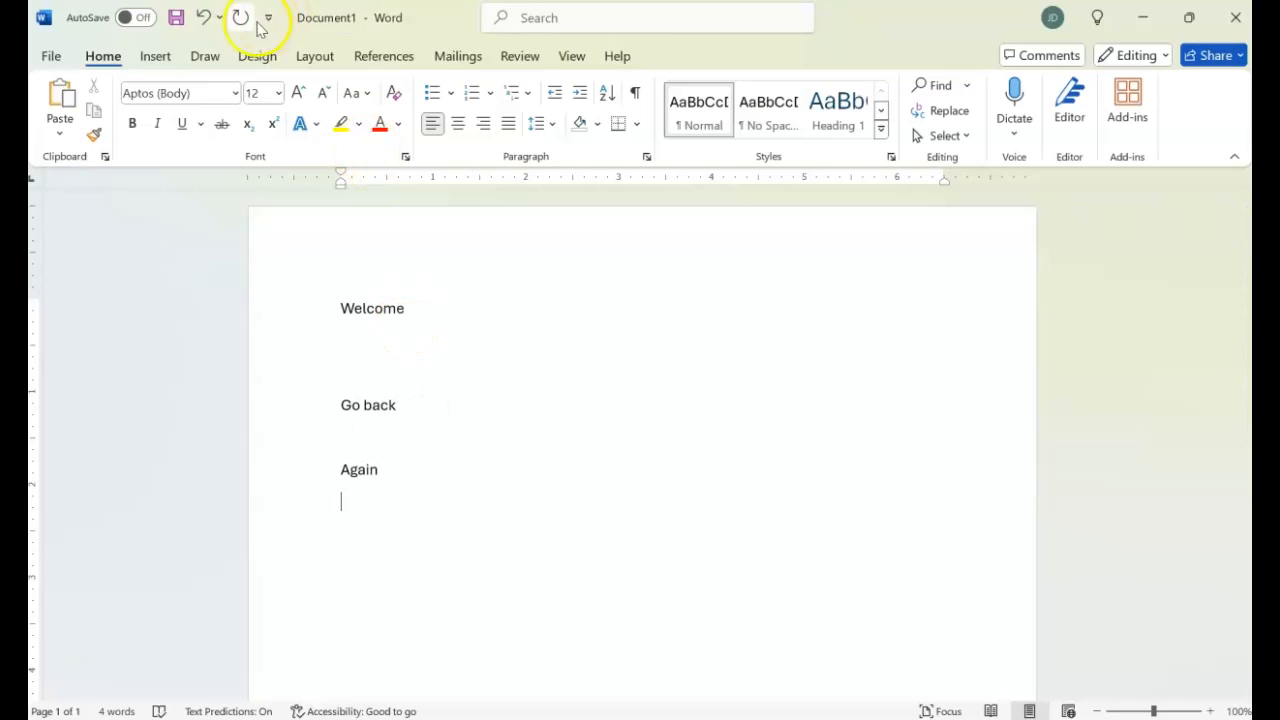
click(267, 17)
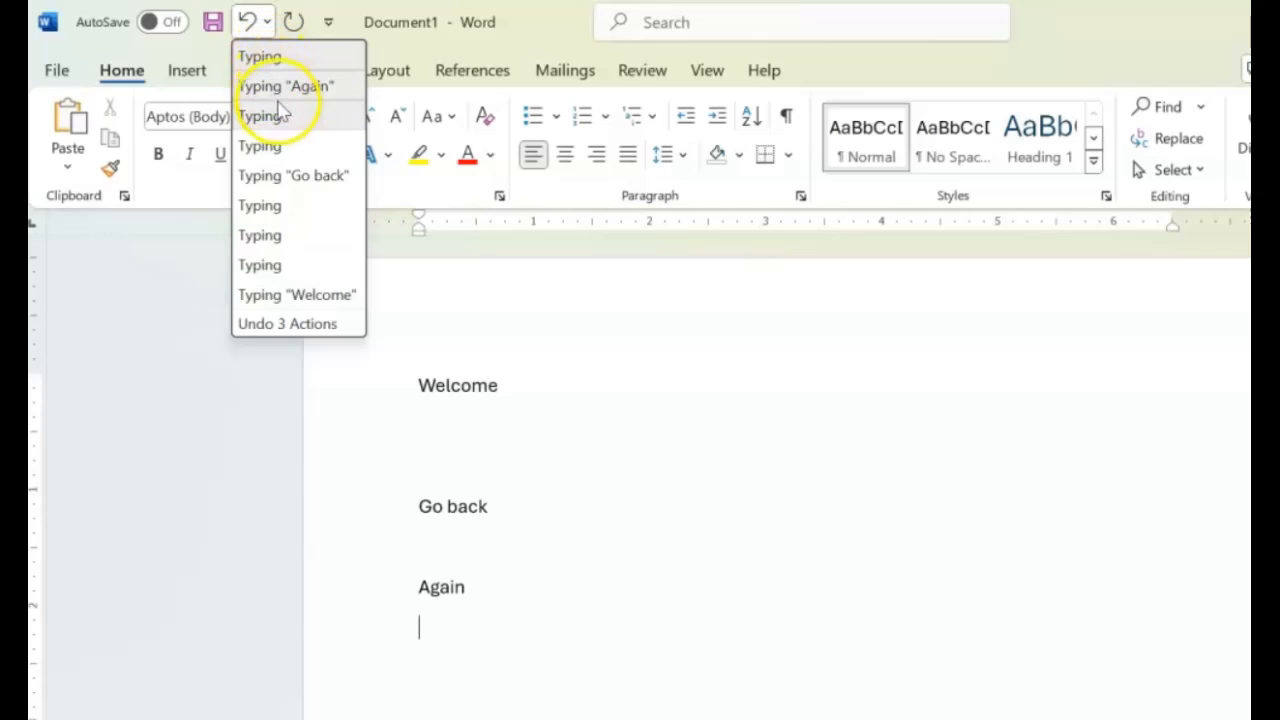
mouse_move(320, 300)
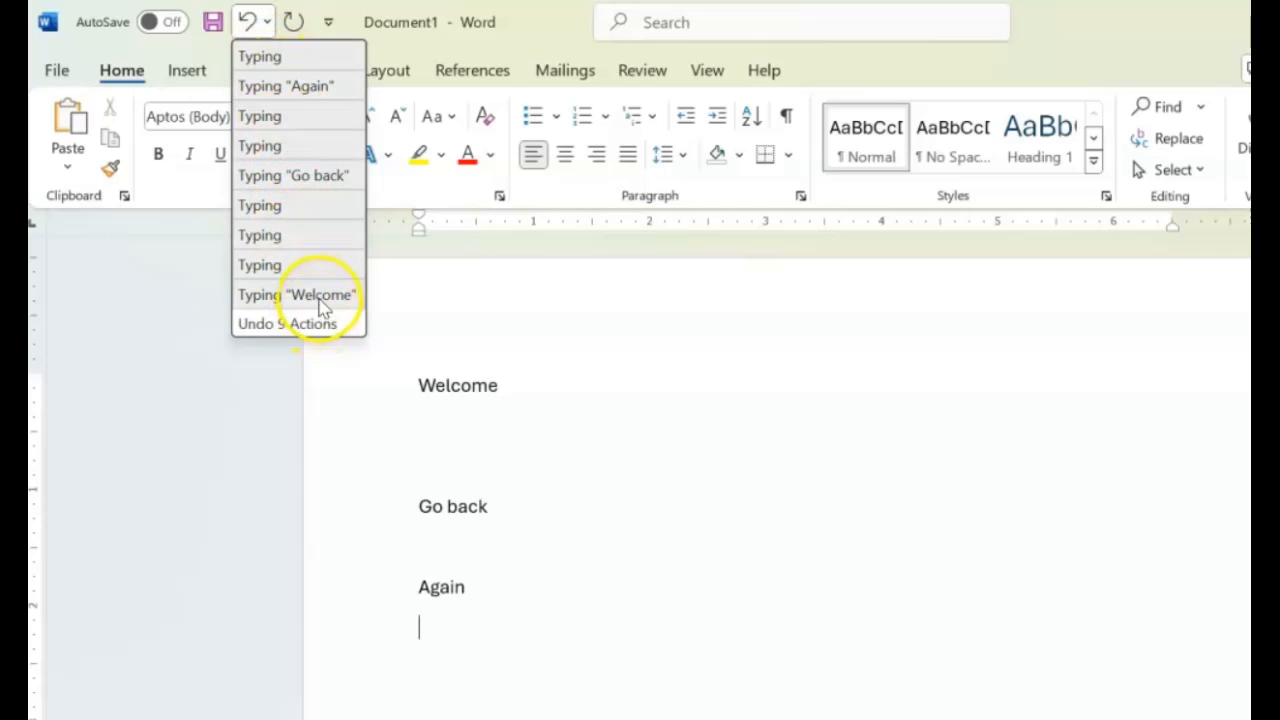
mouse_move(320, 185)
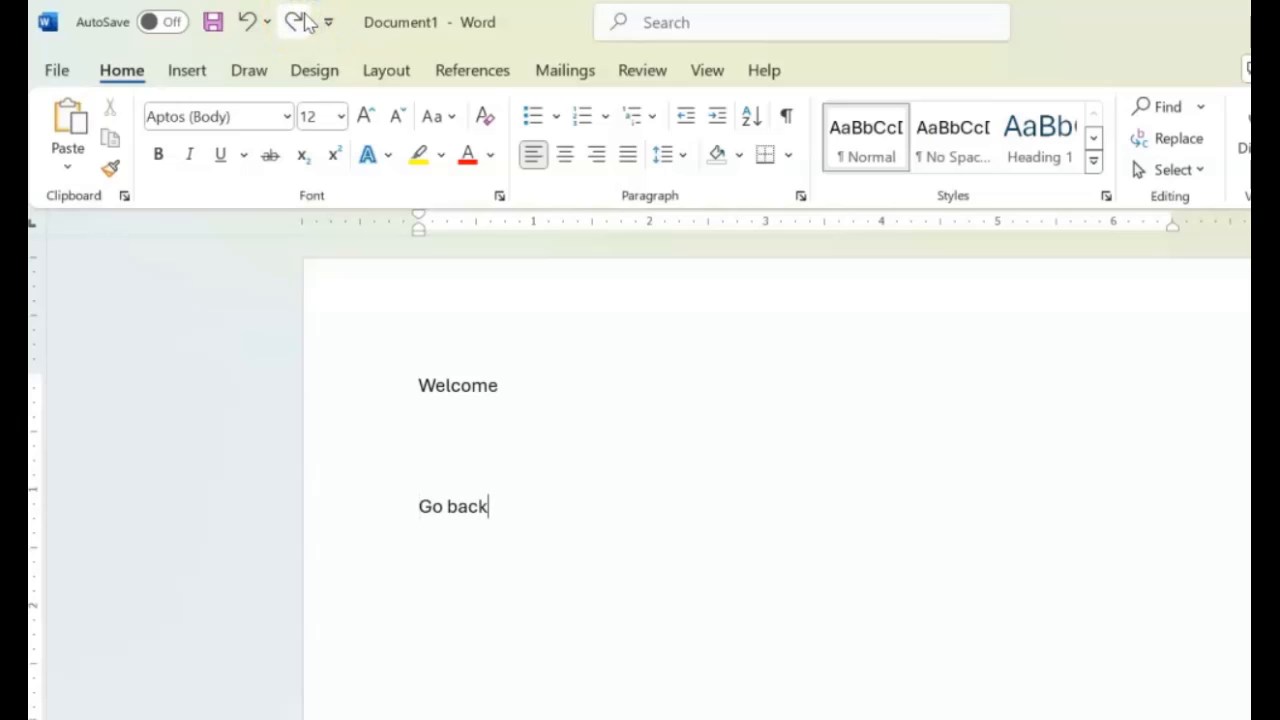
text(Again)
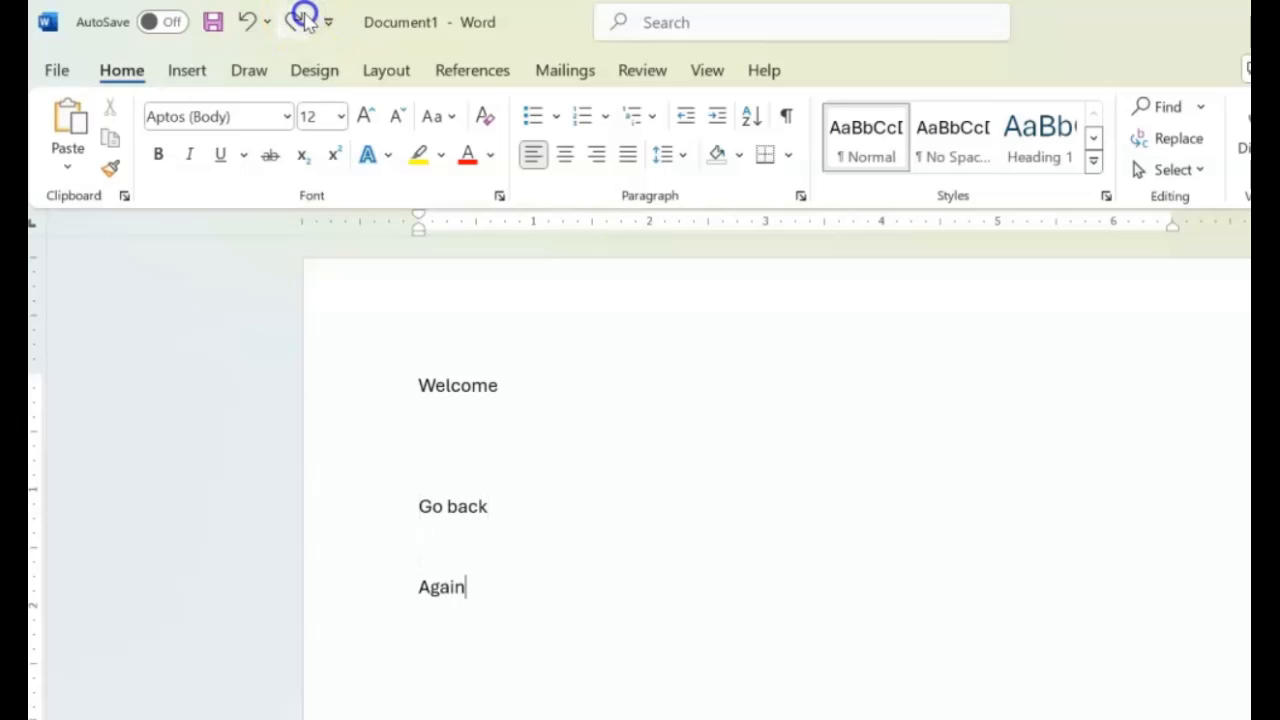
click(303, 21)
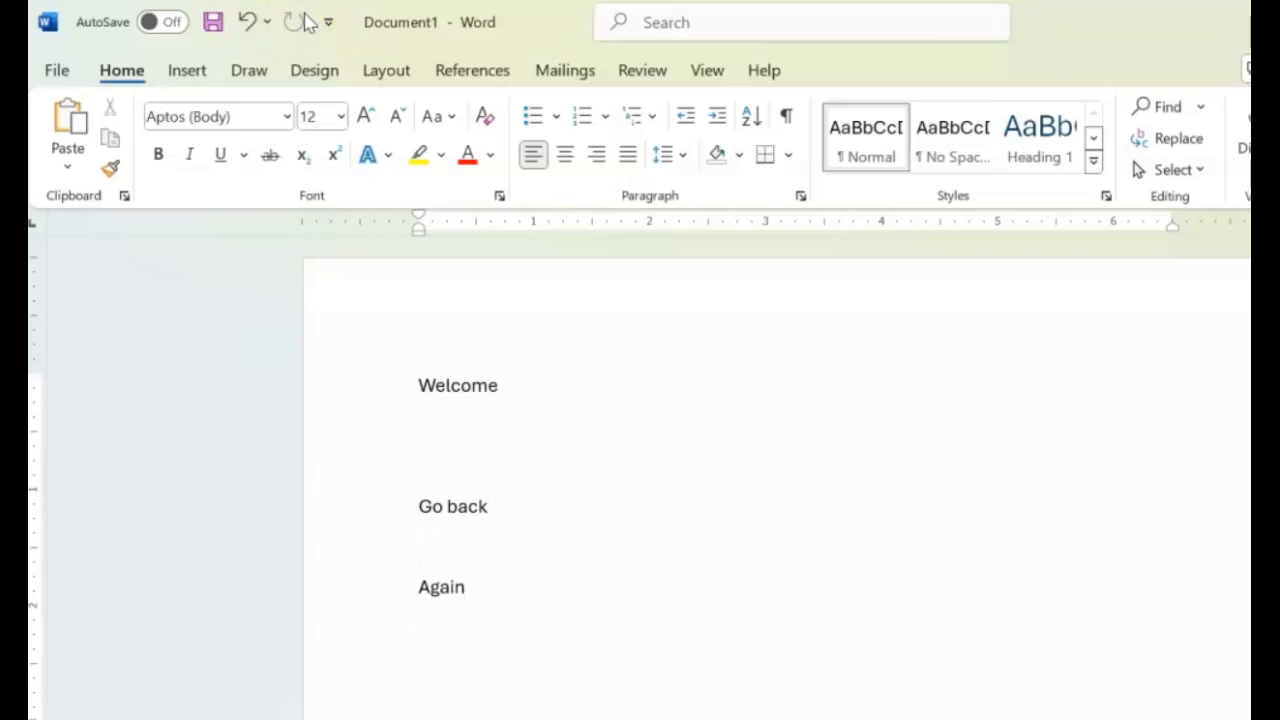
click(328, 22)
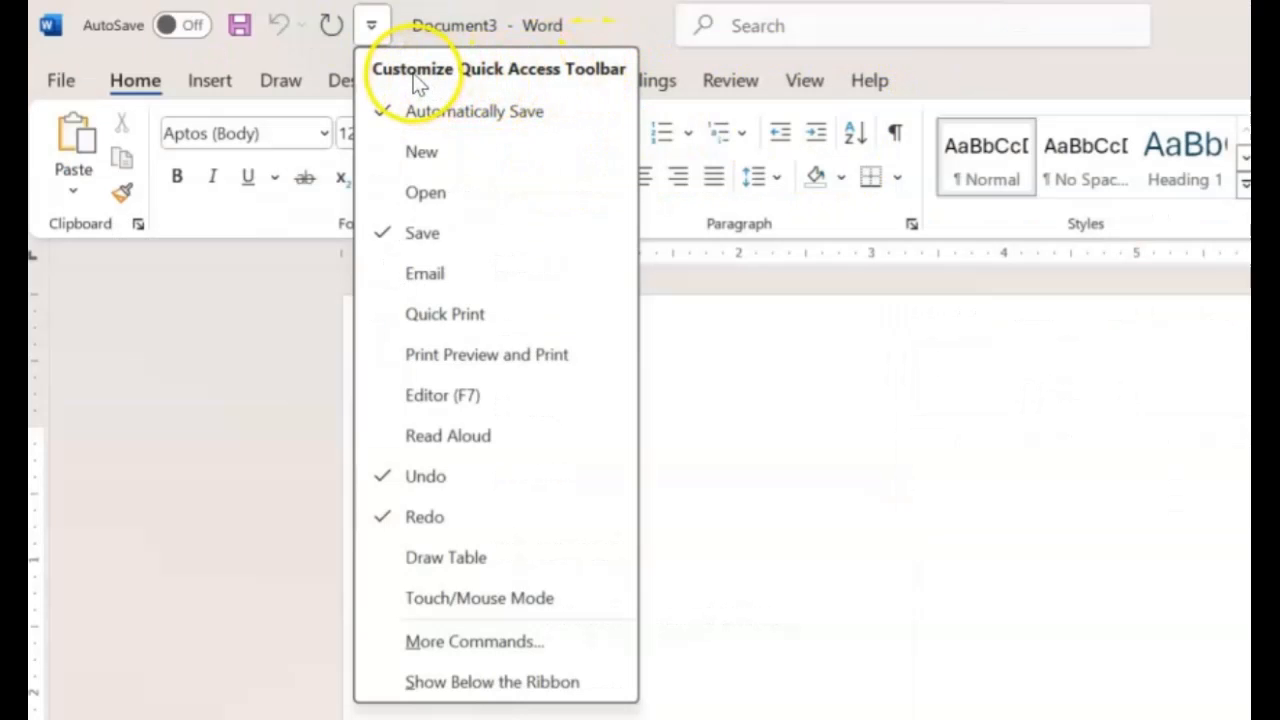
mouse_move(430, 340)
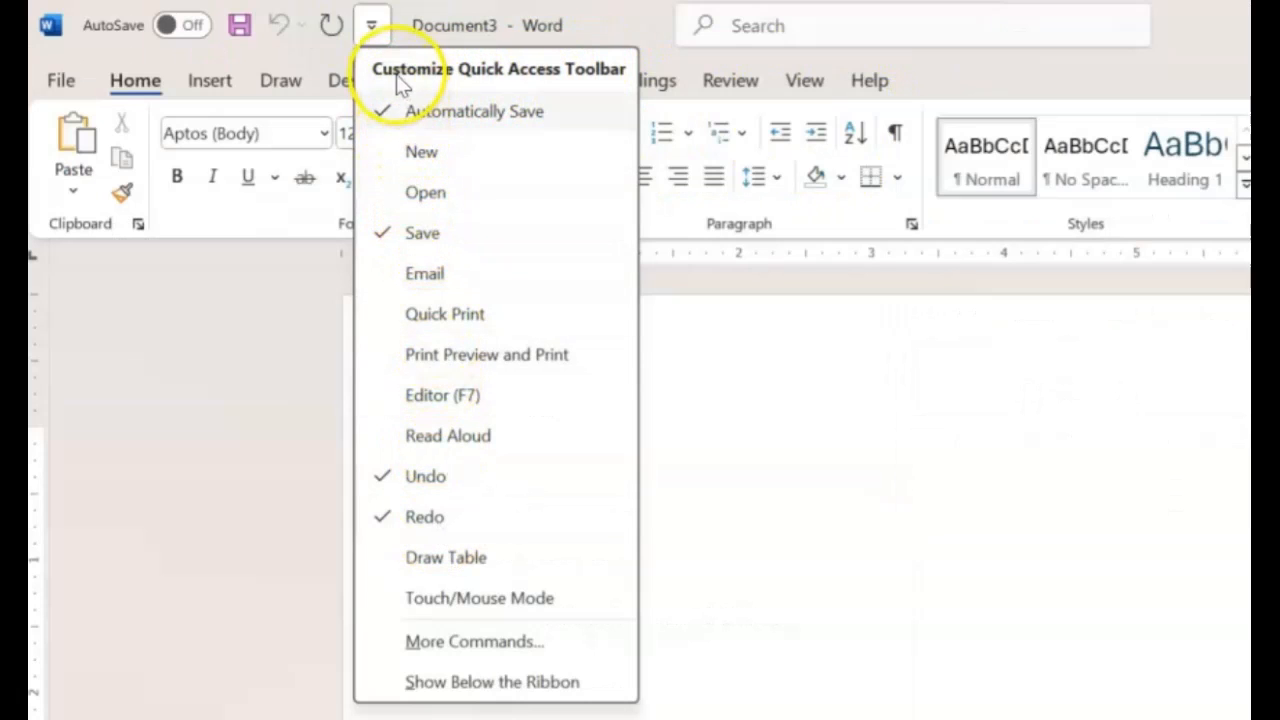
mouse_move(446, 80)
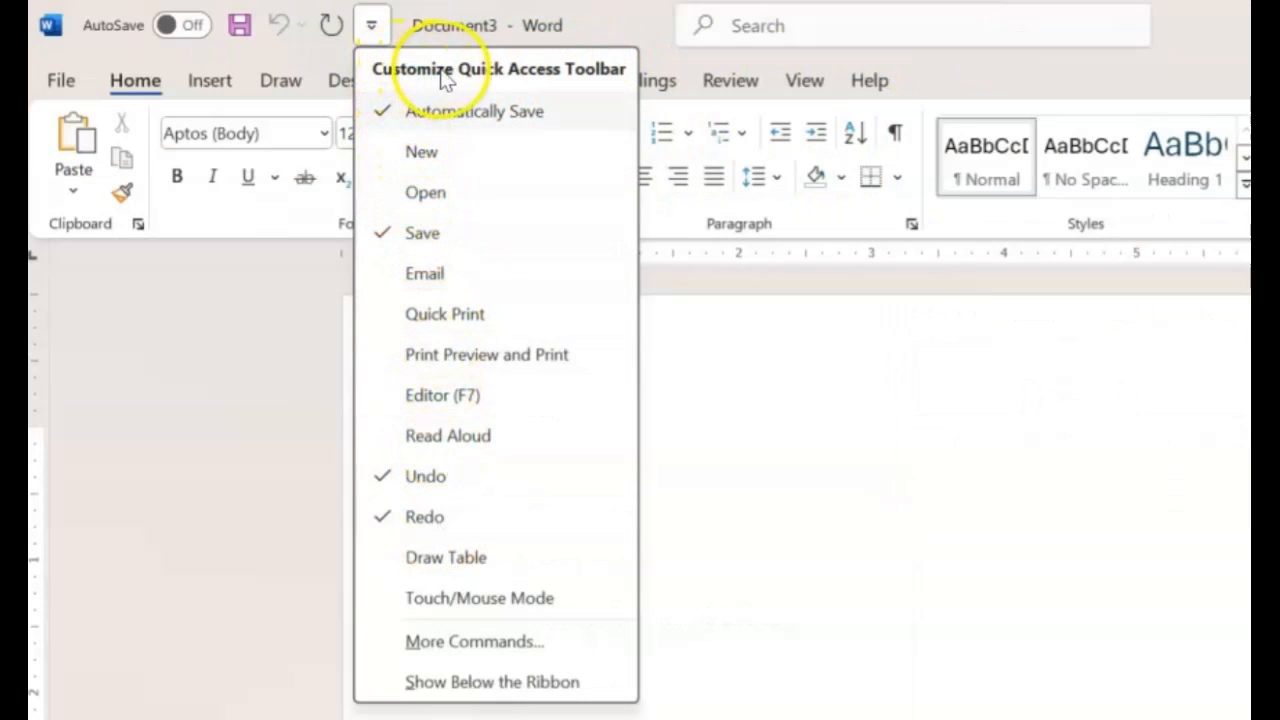
mouse_move(460, 30)
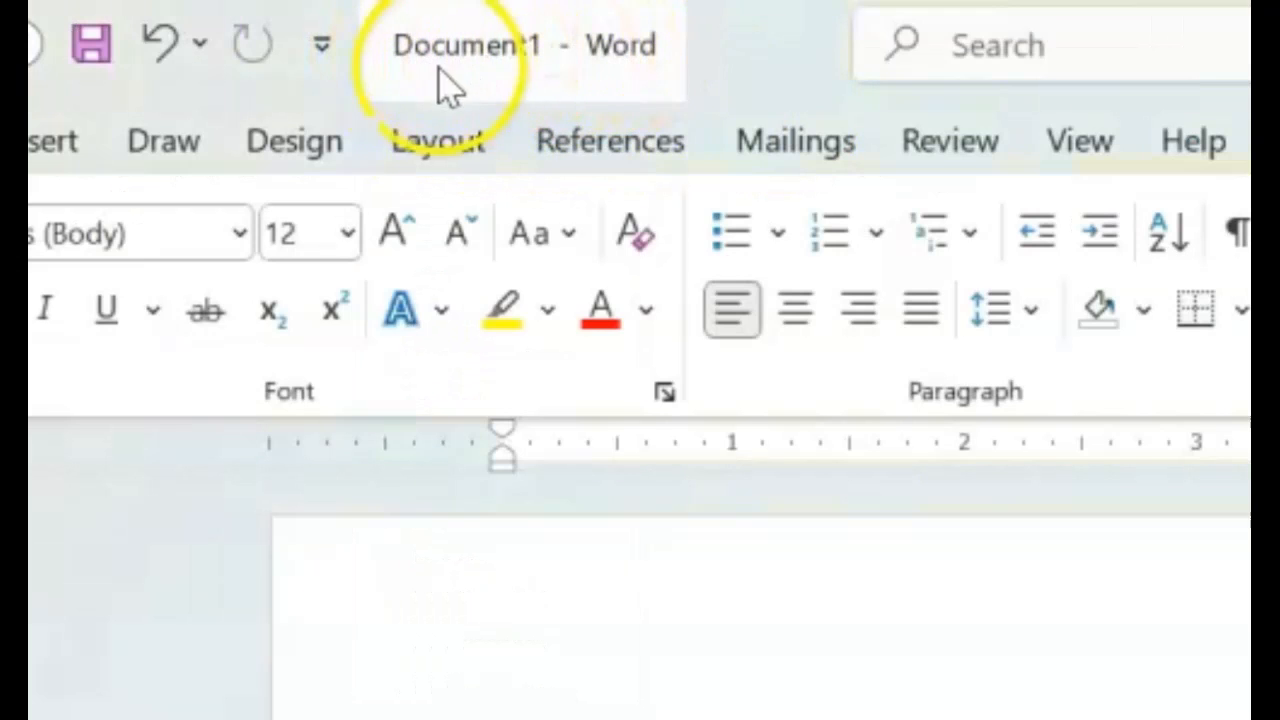
mouse_move(565, 95)
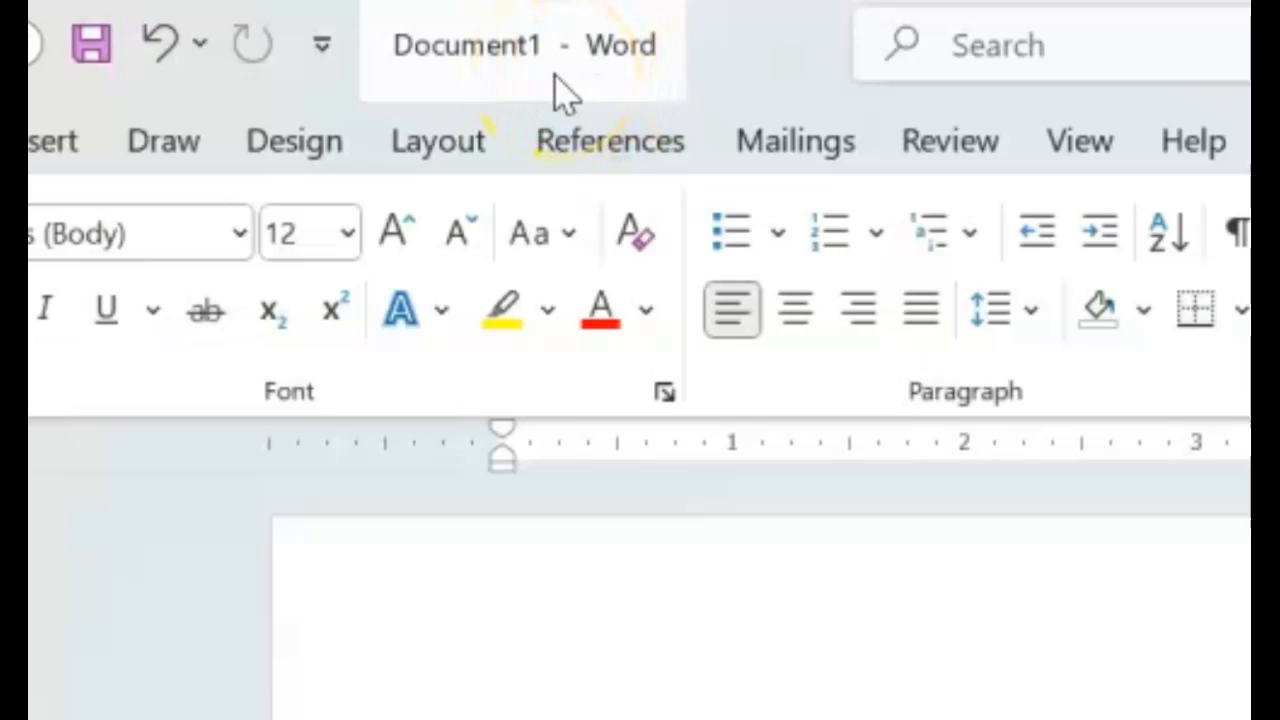
mouse_move(400, 85)
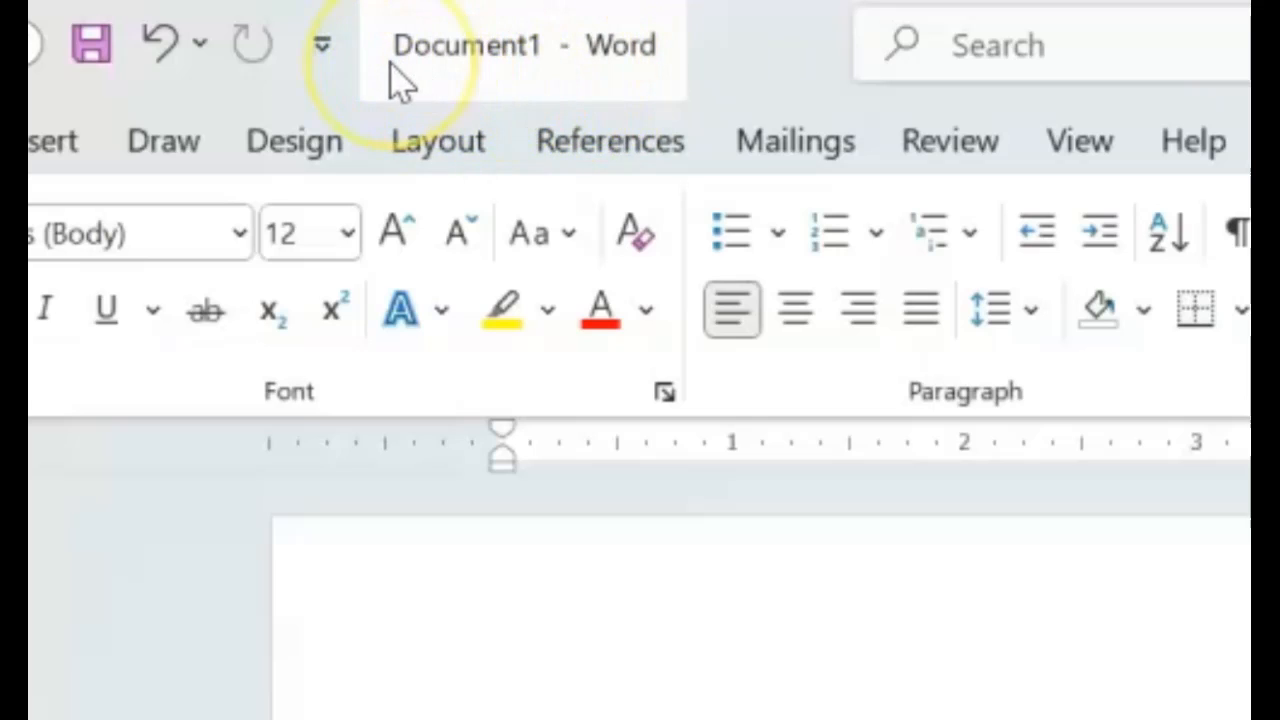
mouse_move(400, 70)
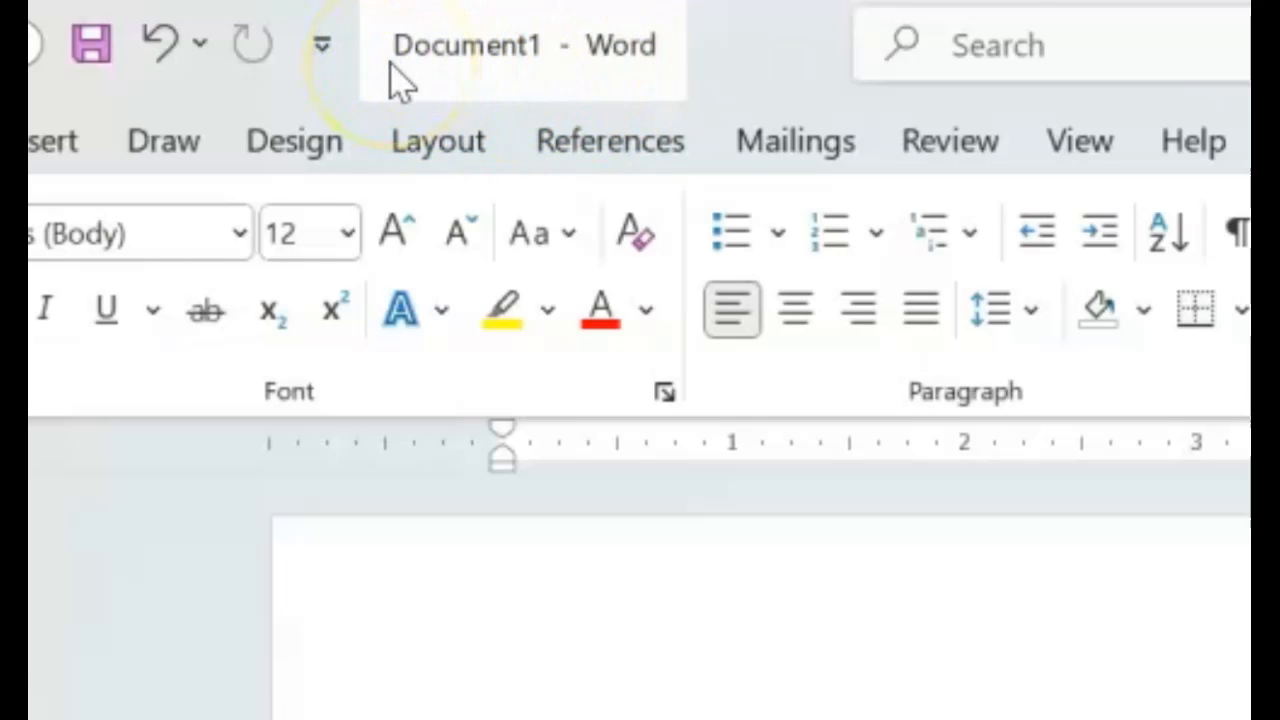
click(91, 44)
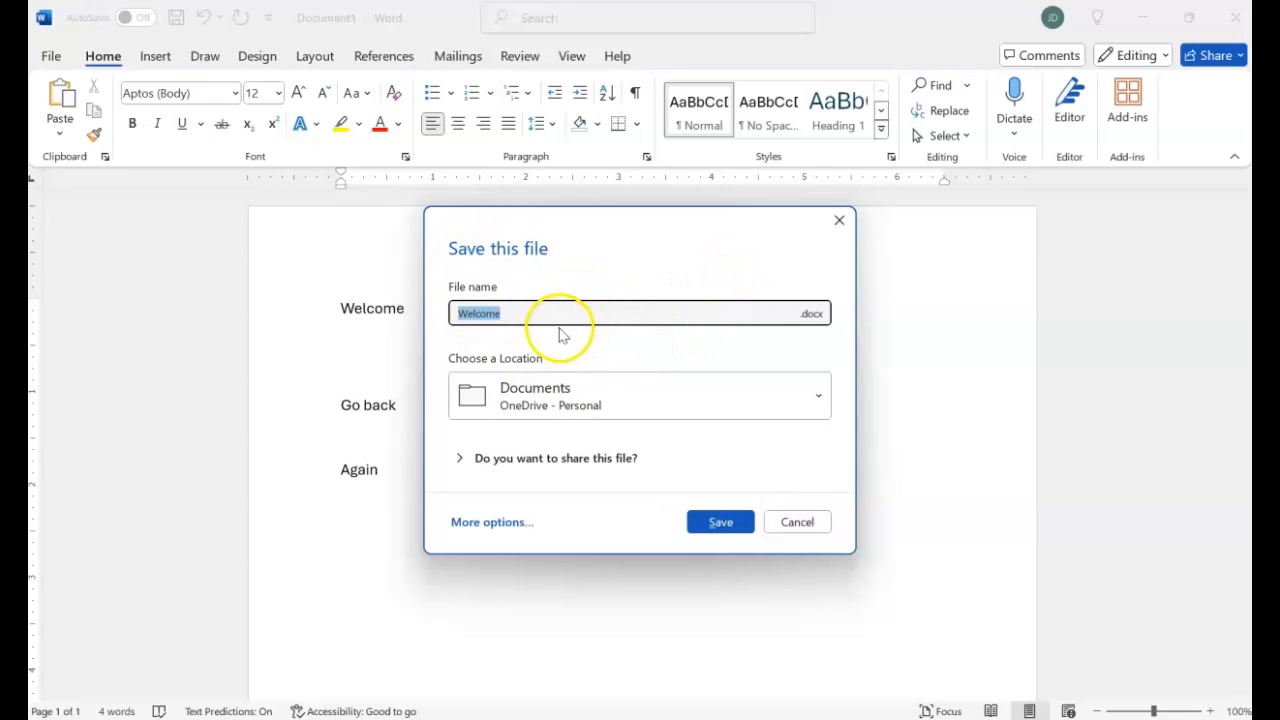
mouse_move(518, 268)
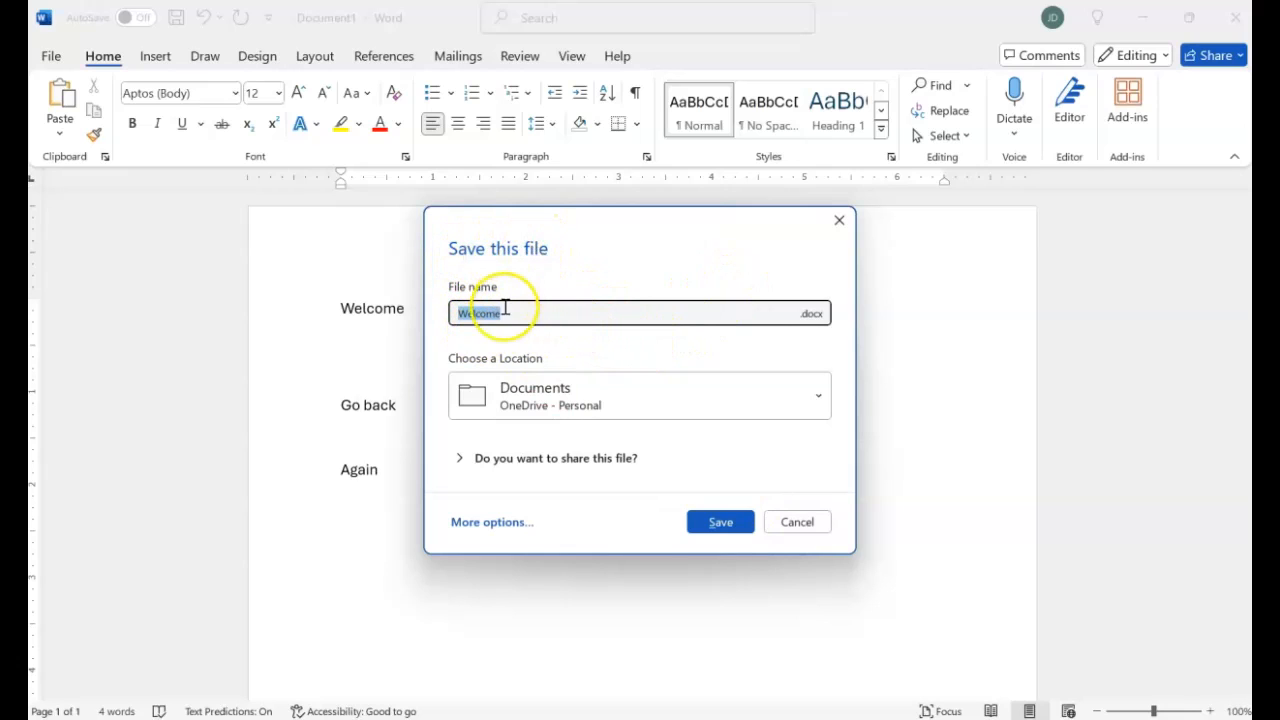
Step: Save the document as 'Welcome' to the OneDrive Documents folder
click(720, 521)
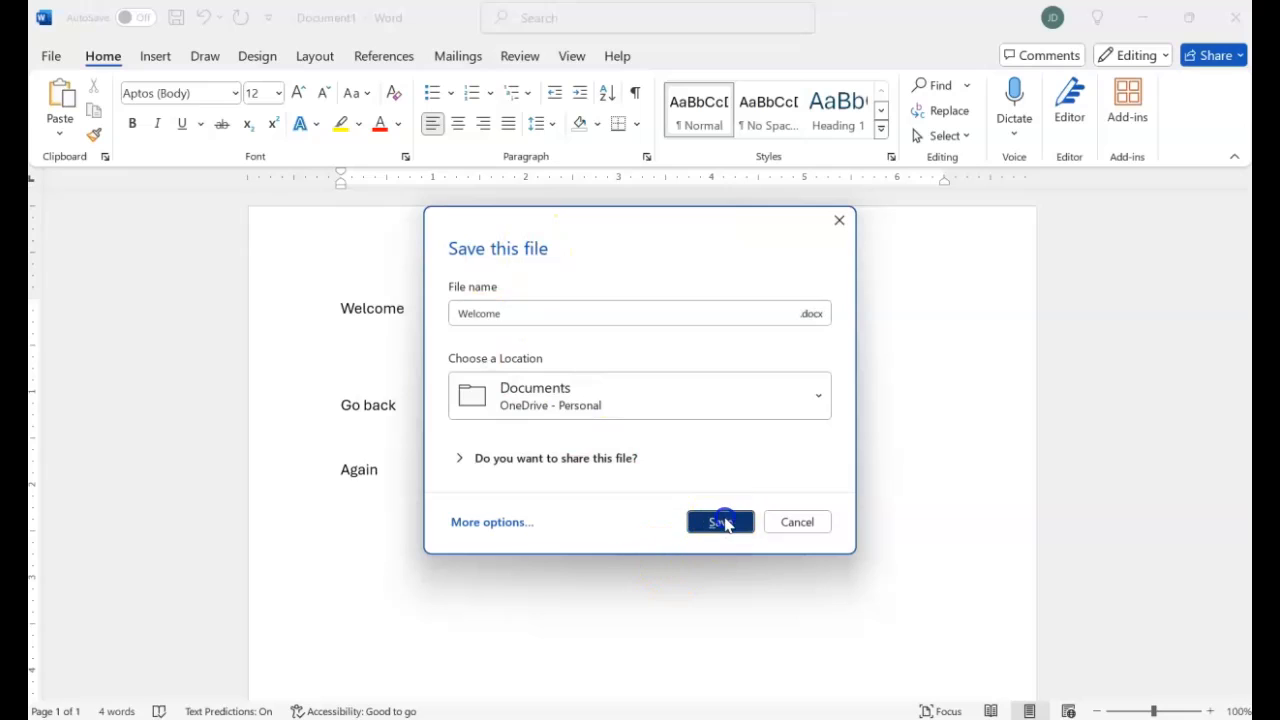
click(719, 521)
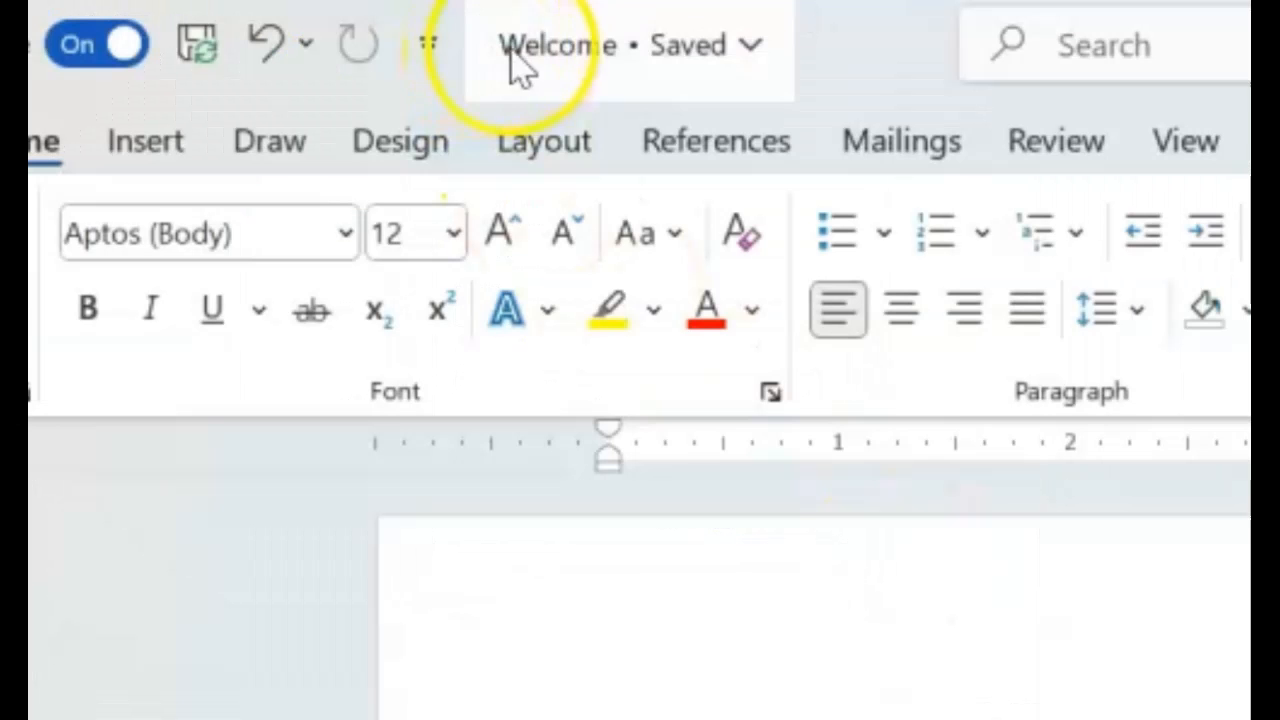
mouse_move(685, 50)
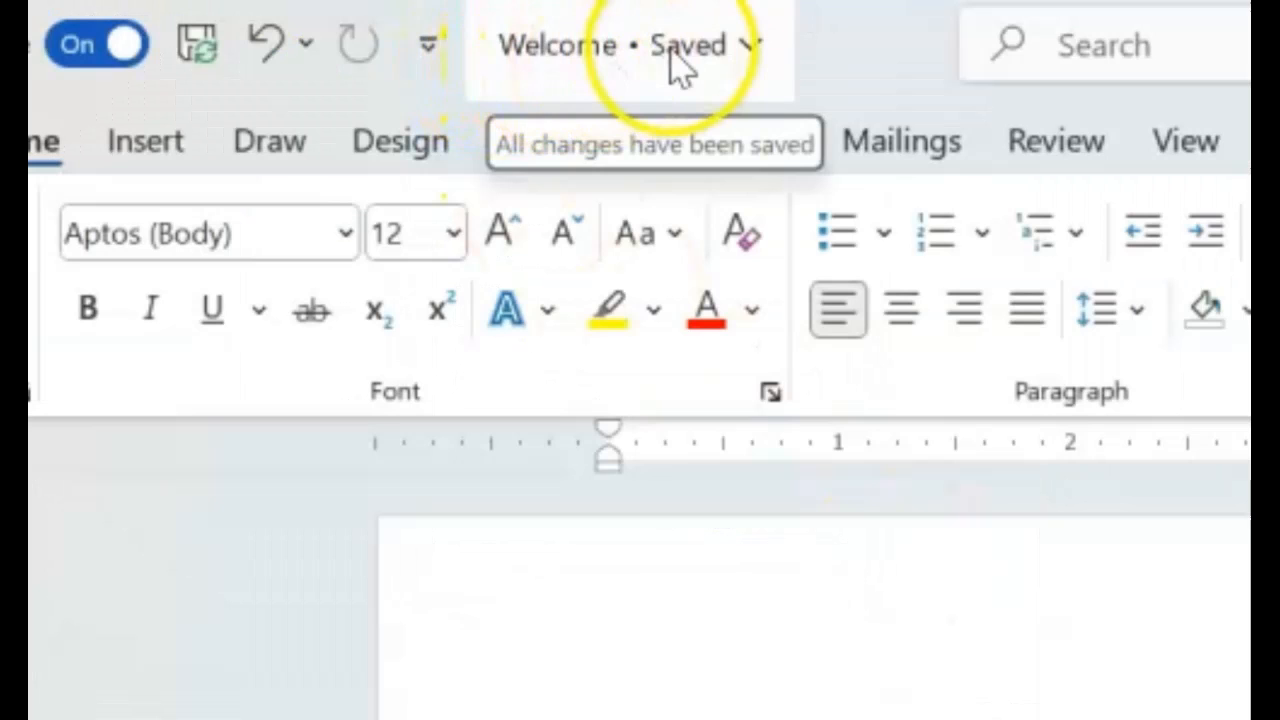
mouse_move(575, 85)
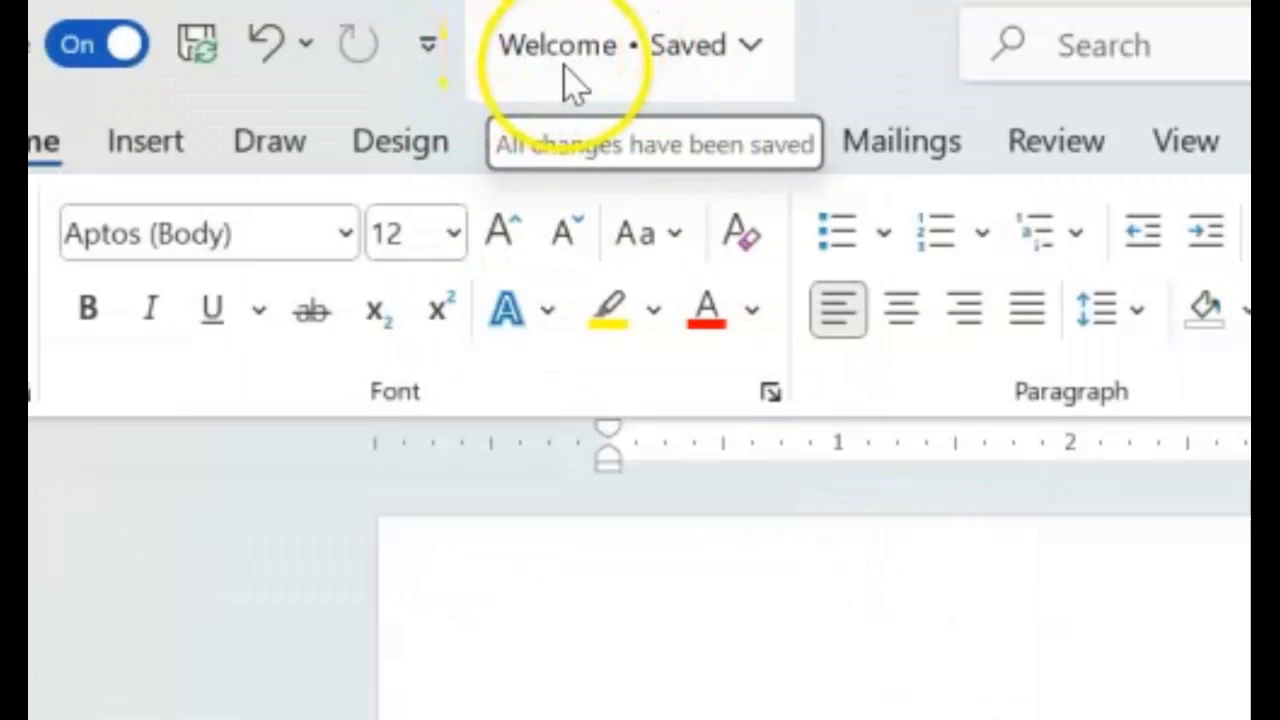
mouse_move(715, 35)
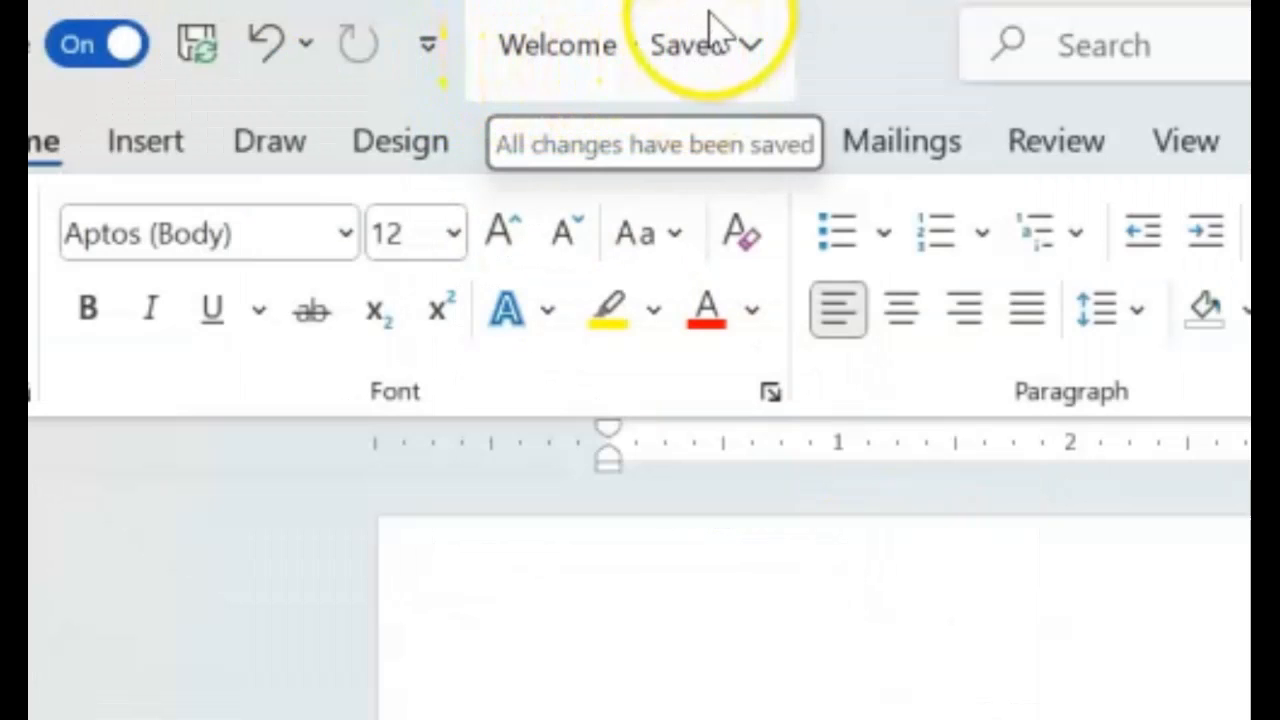
Step: Show the Welcome file's name, OneDrive Documents location and version history flyout
click(750, 45)
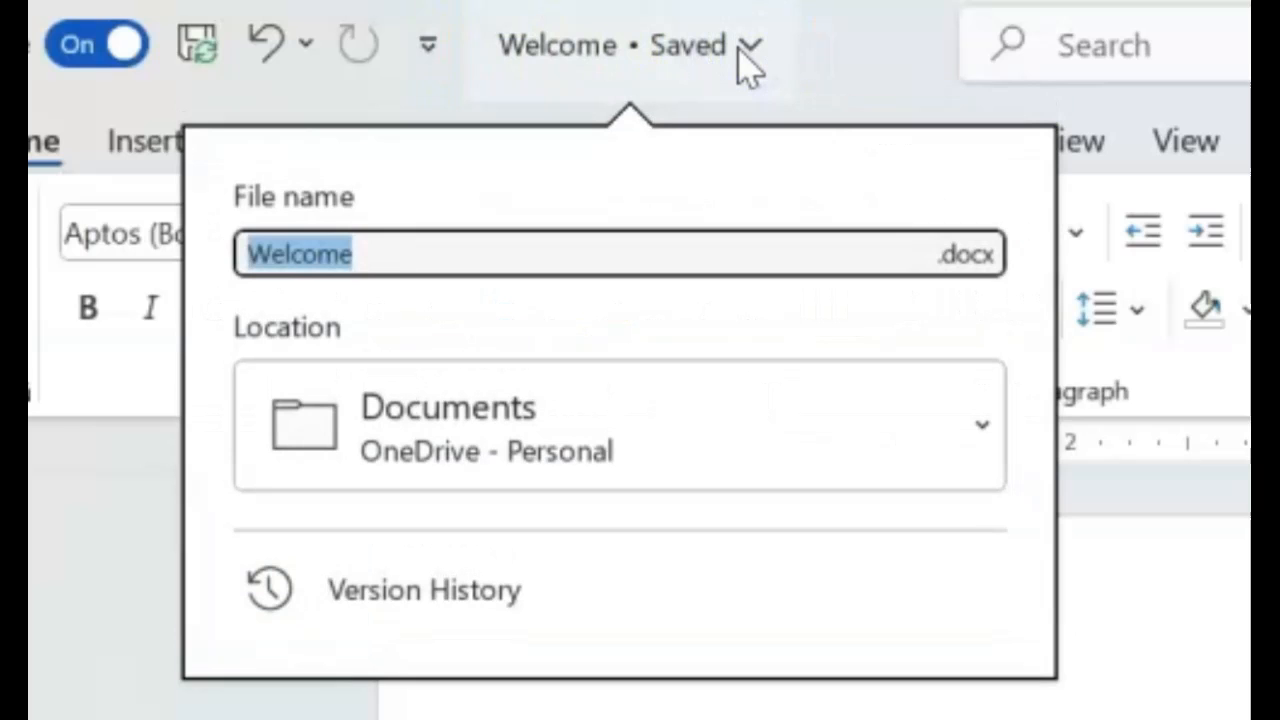
mouse_move(440, 405)
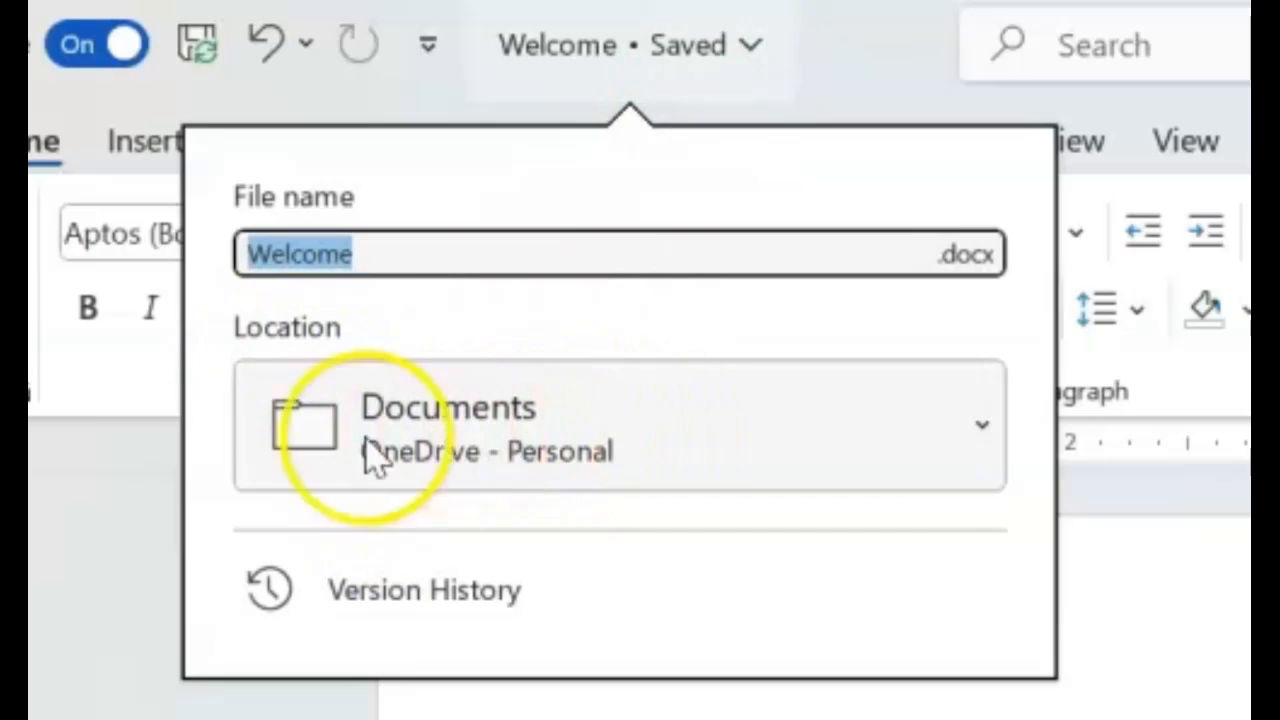
mouse_move(550, 460)
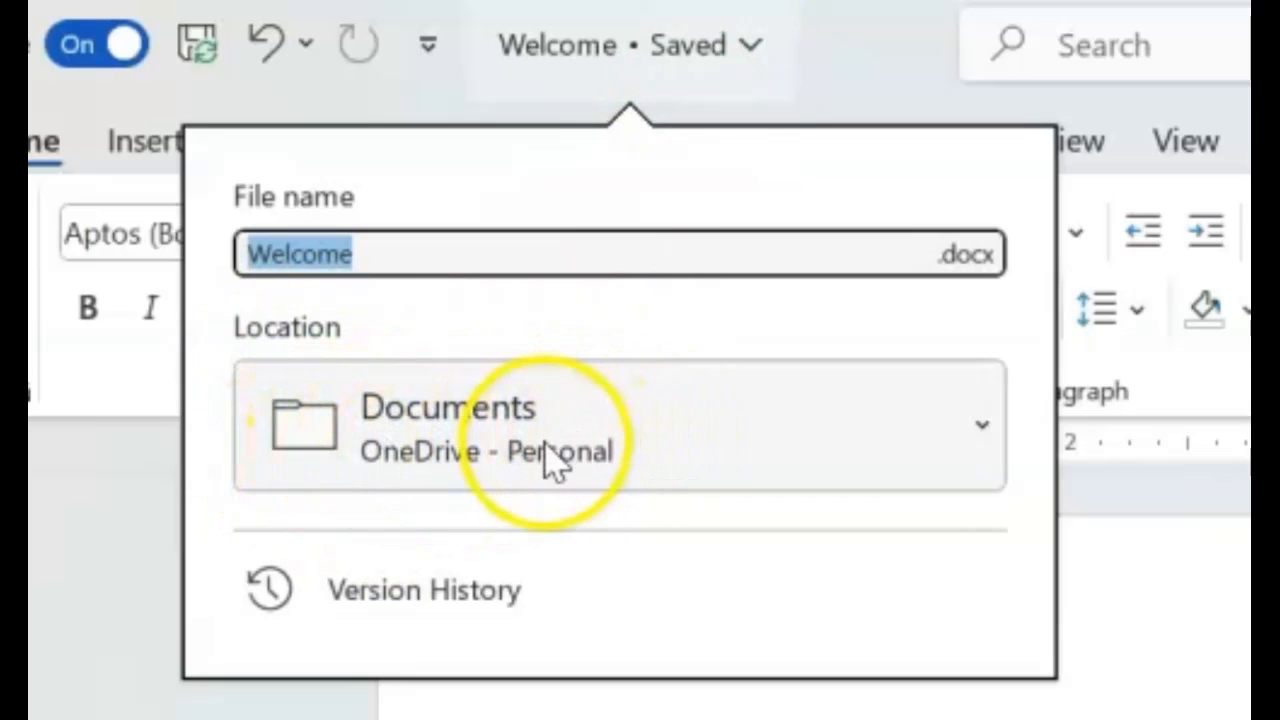
mouse_move(575, 445)
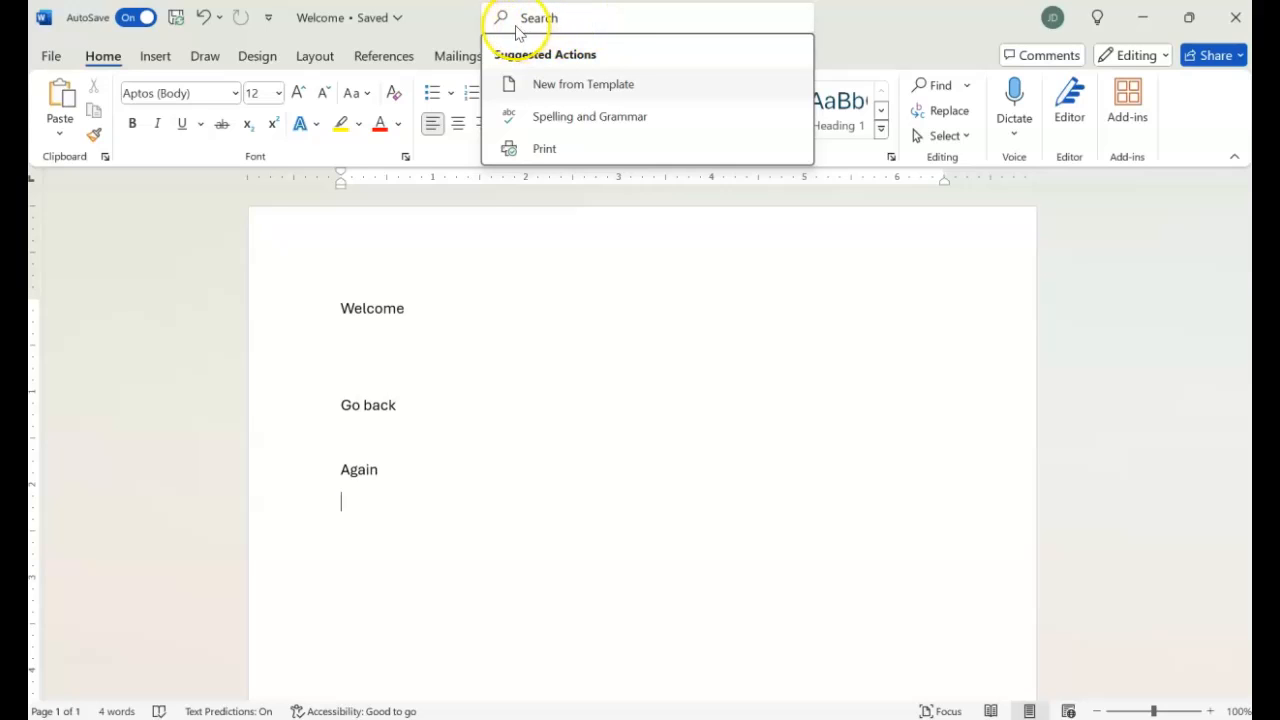
mouse_move(595, 28)
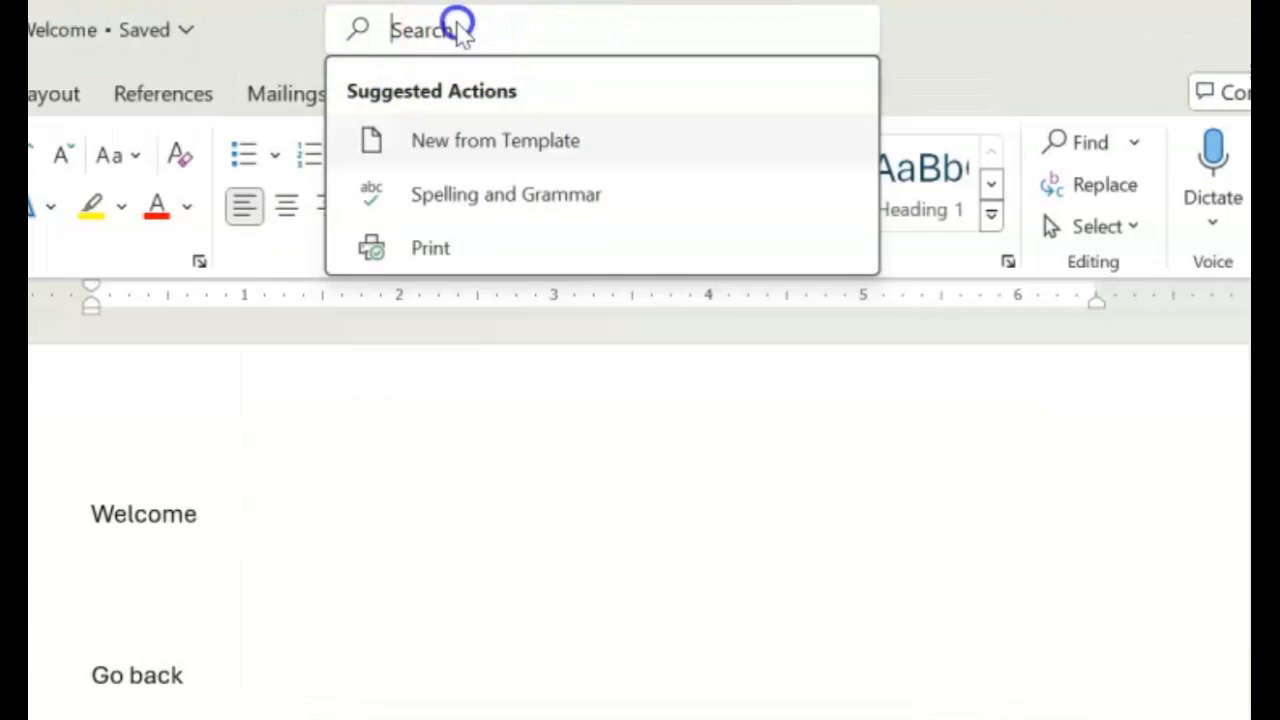
Step: Search the document for 'again' (one match), then try the term 'oday'
text(again)
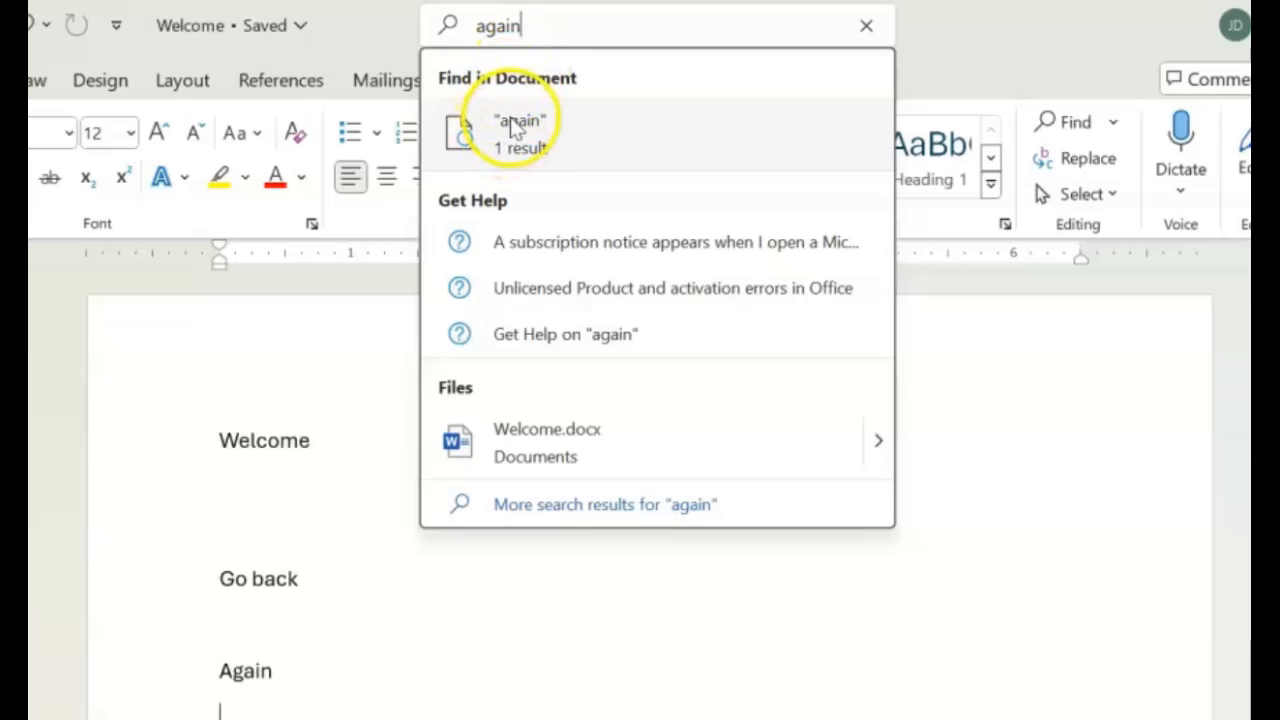
mouse_move(519, 133)
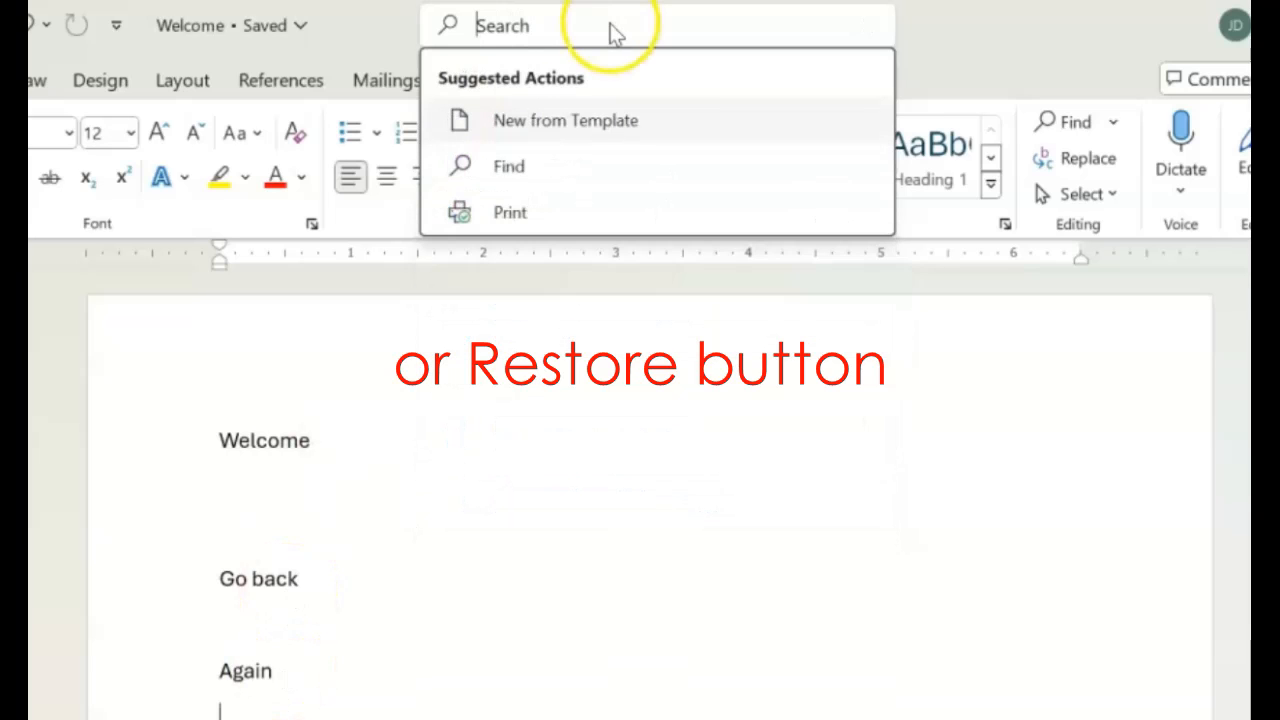
text(oda)
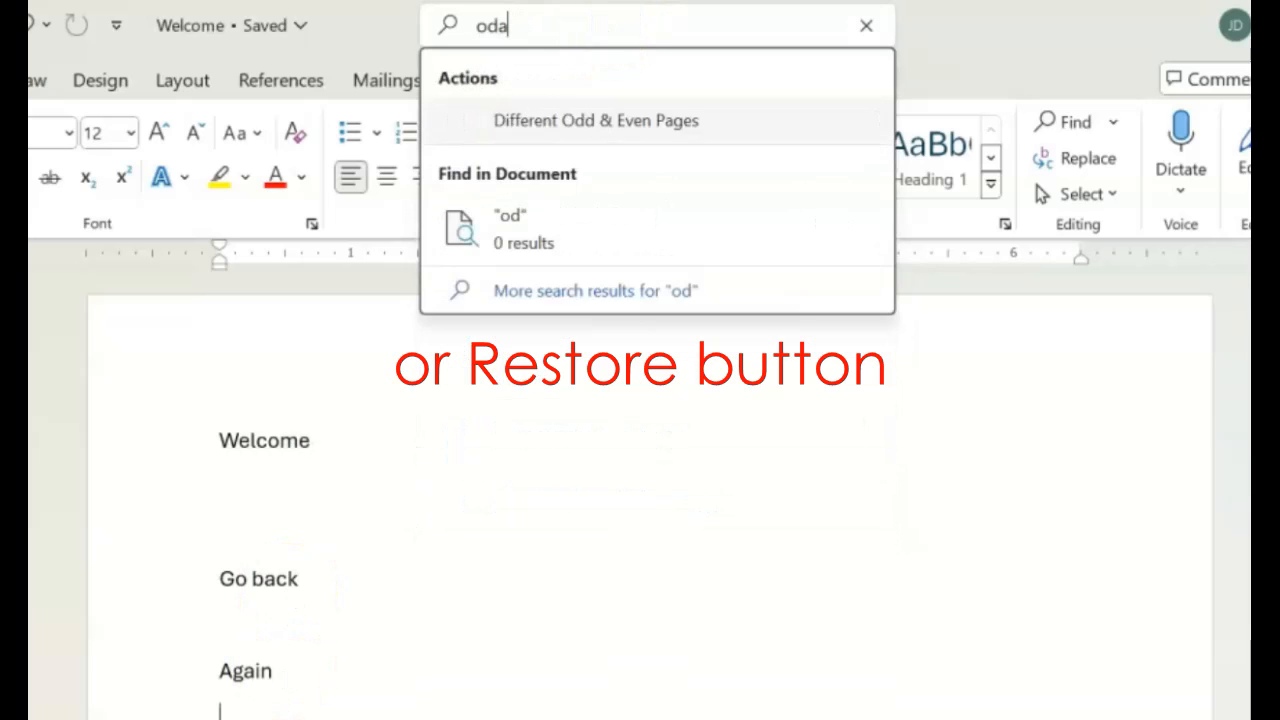
text(y)
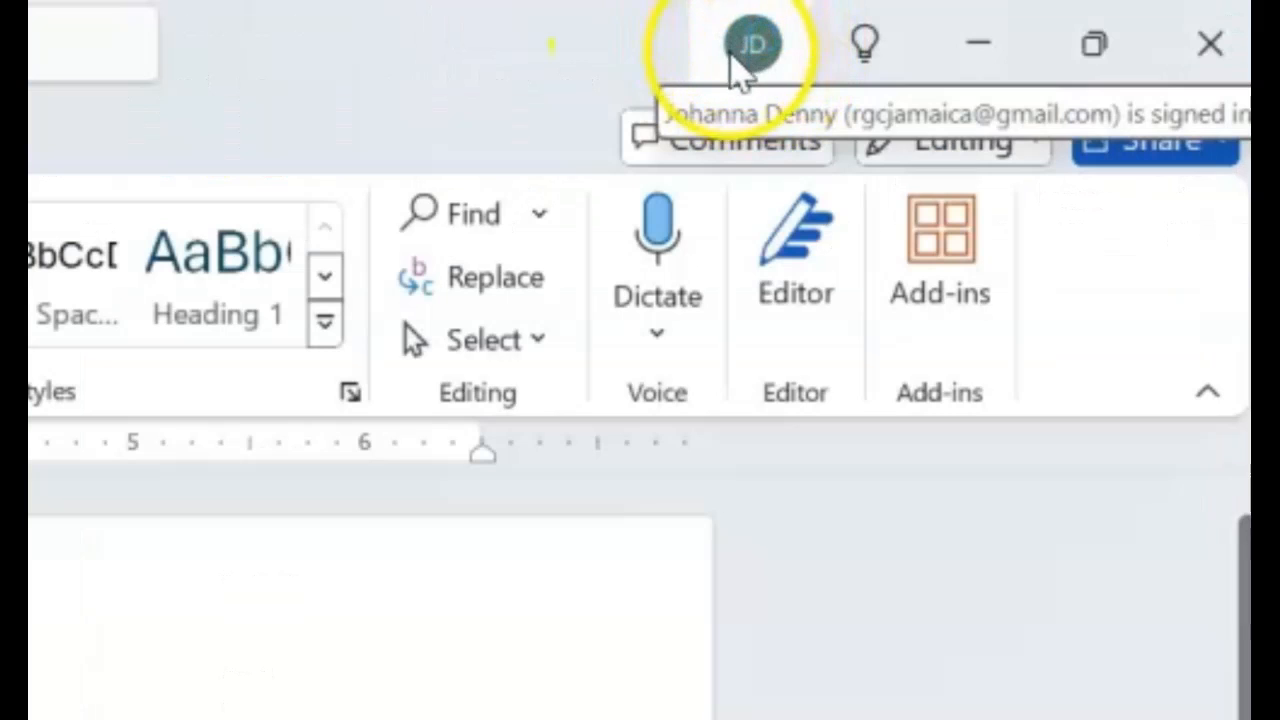
mouse_move(740, 90)
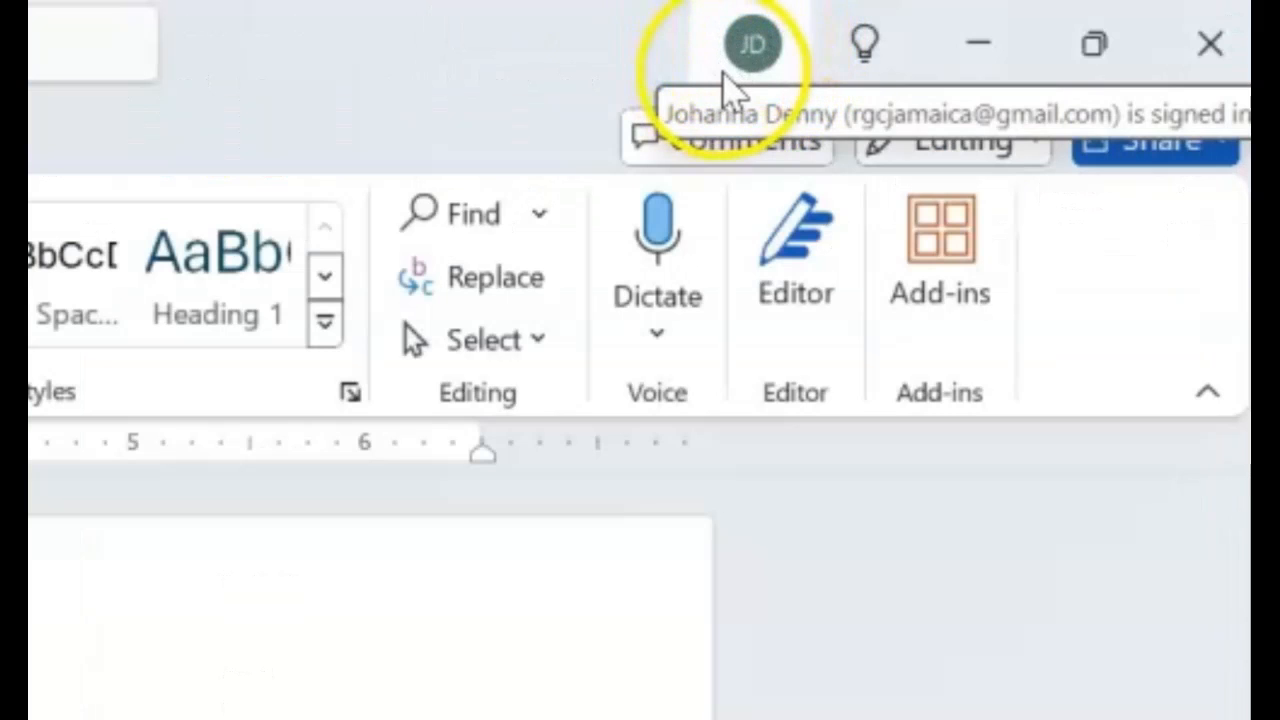
mouse_move(750, 95)
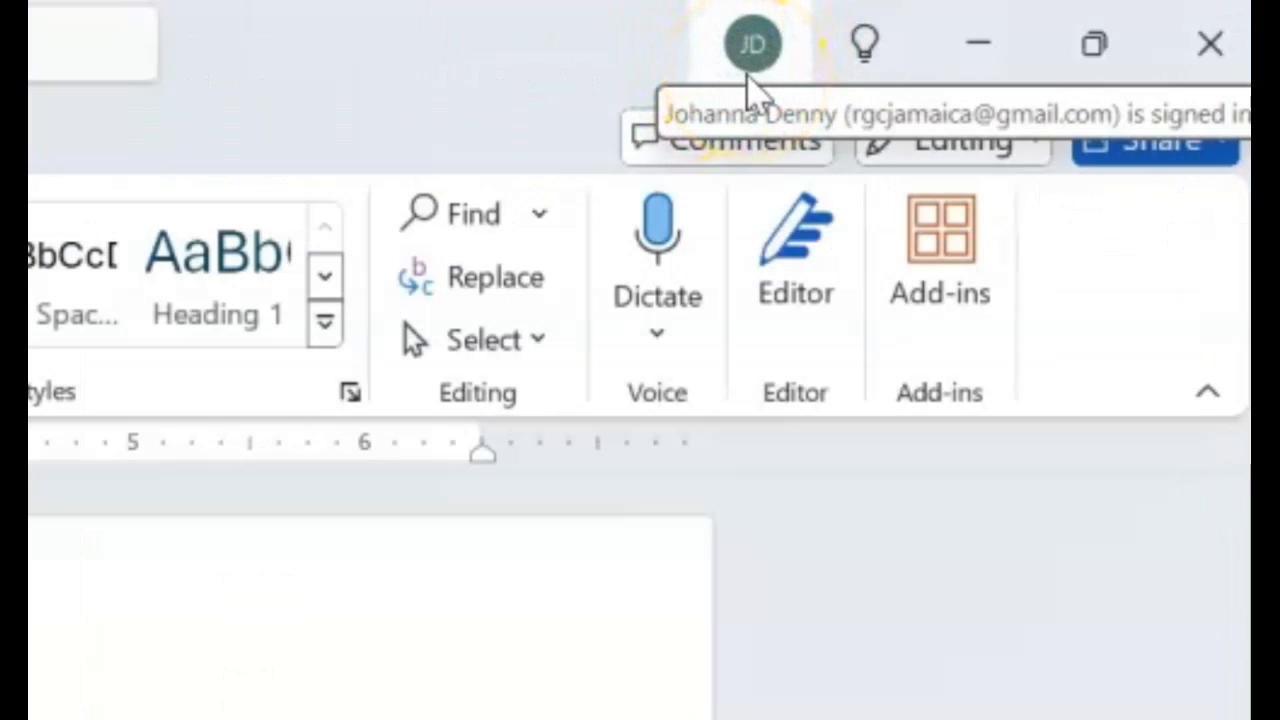
mouse_move(753, 44)
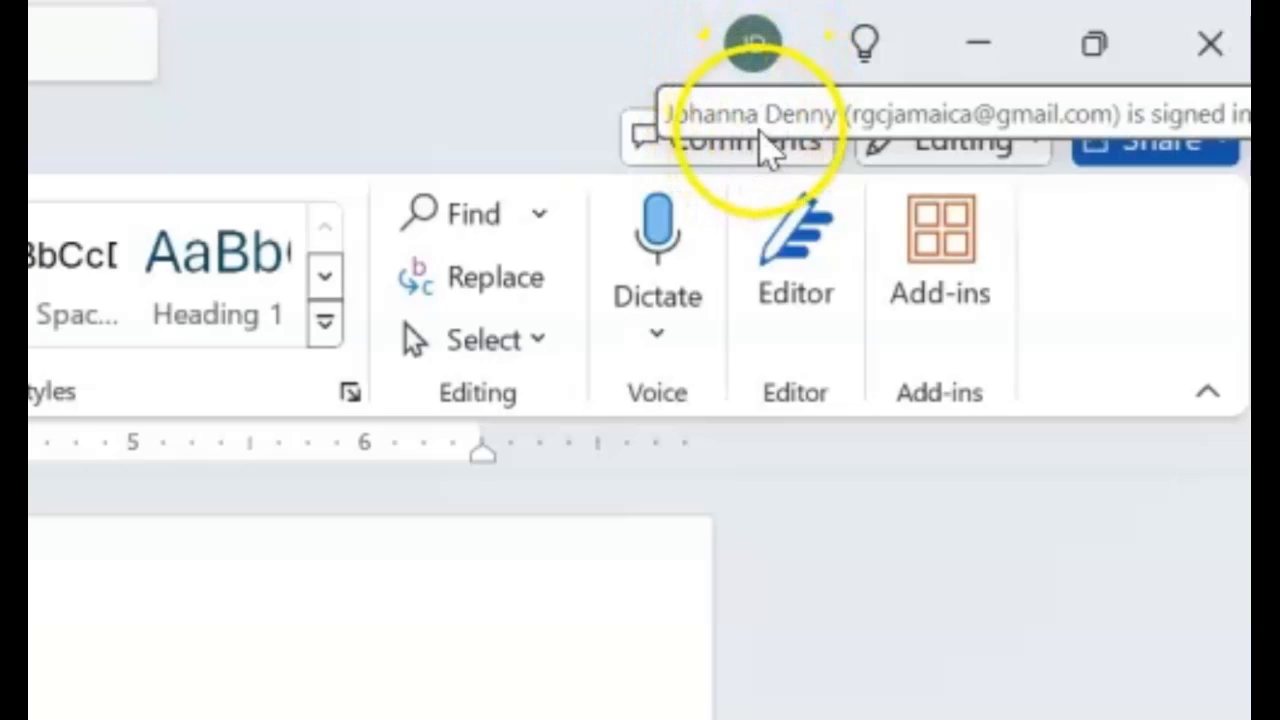
mouse_move(915, 145)
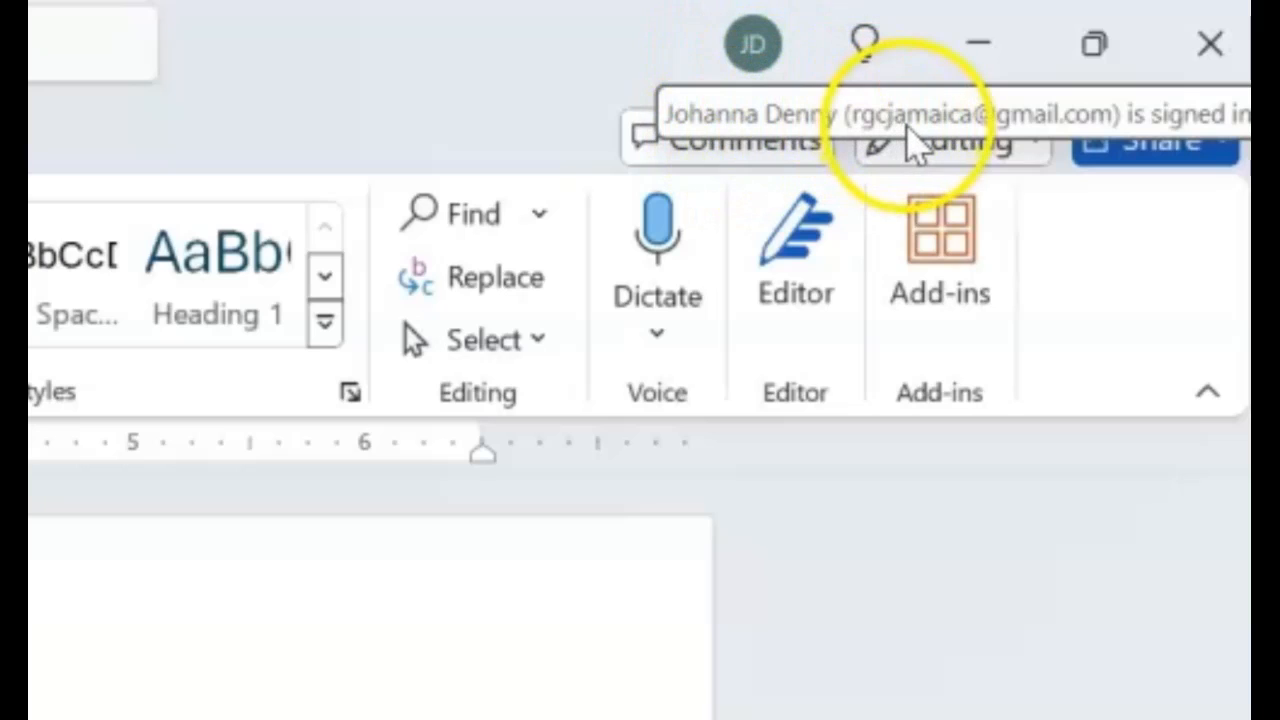
mouse_move(965, 145)
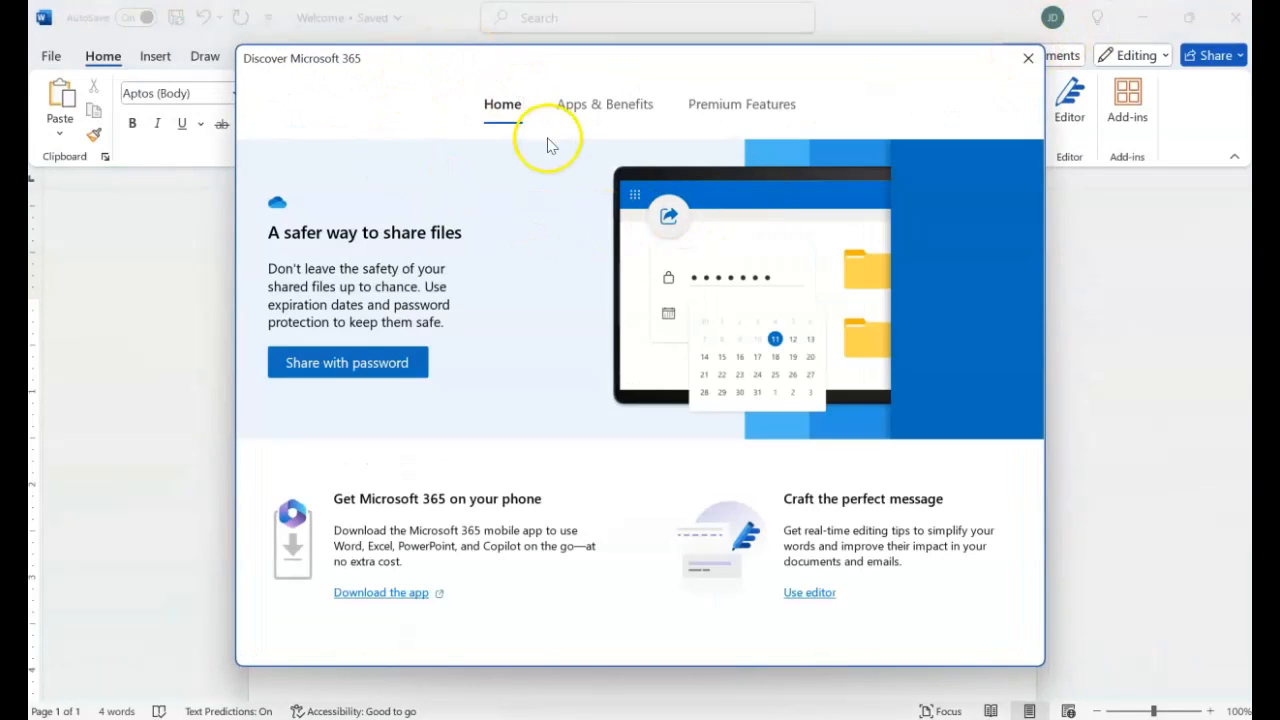
mouse_move(548, 140)
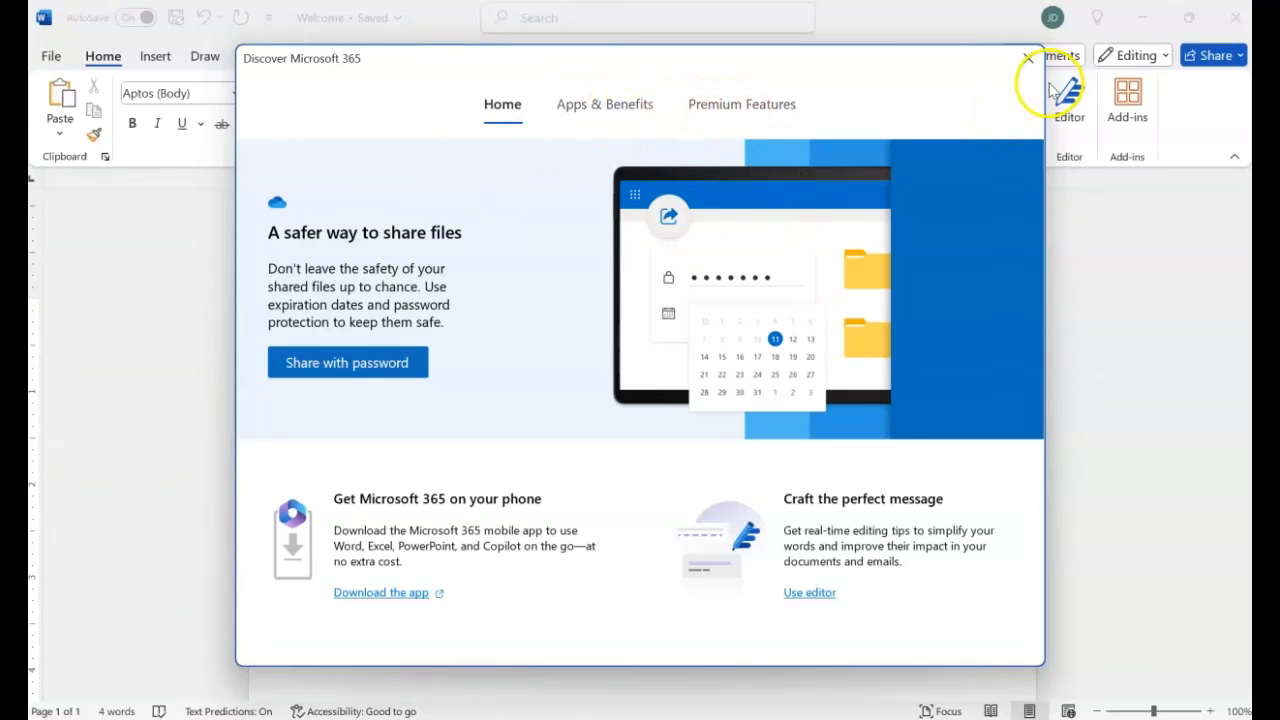
click(1027, 58)
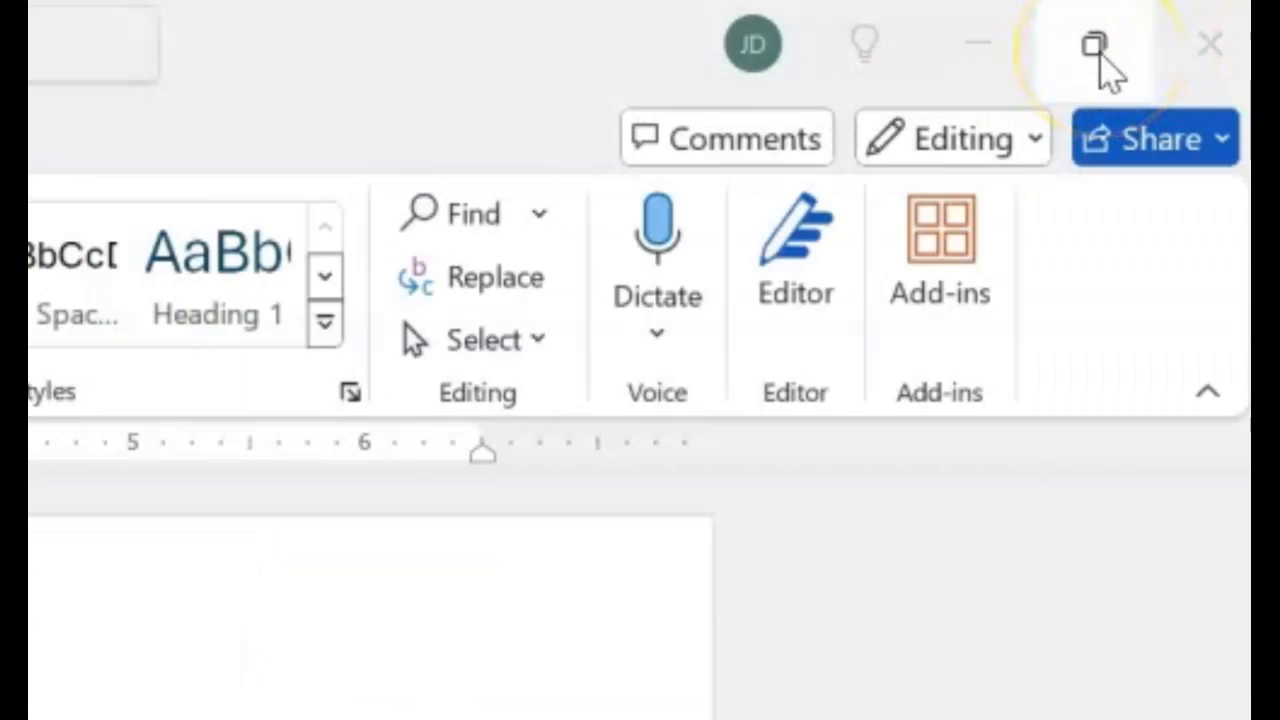
Step: Restore the Welcome window down to a smaller floating size over the desktop
click(1094, 43)
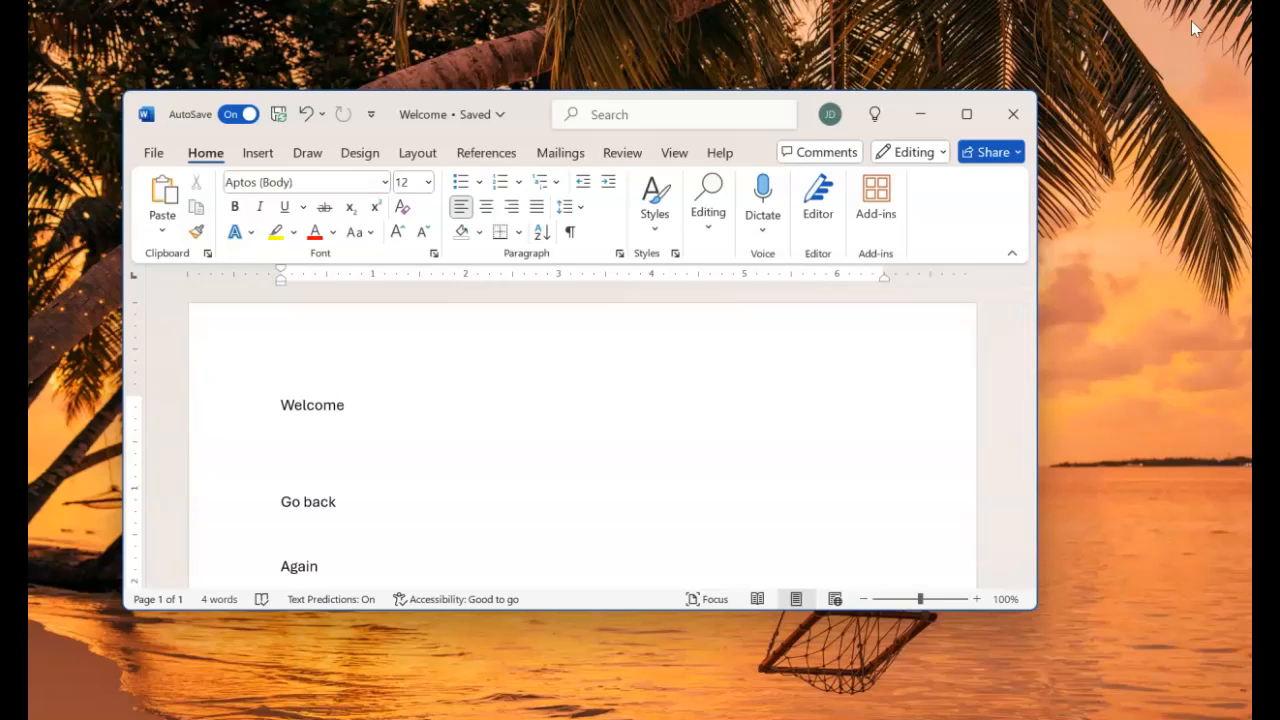
mouse_move(1058, 284)
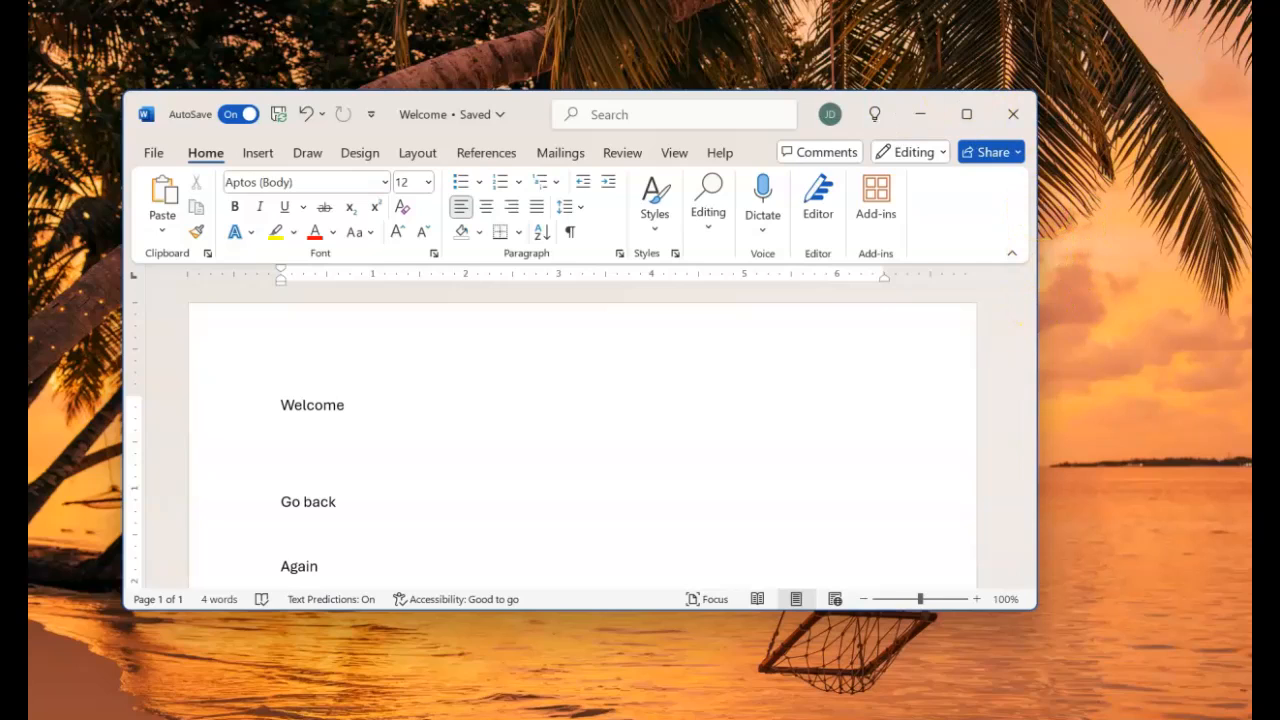
mouse_move(1040, 275)
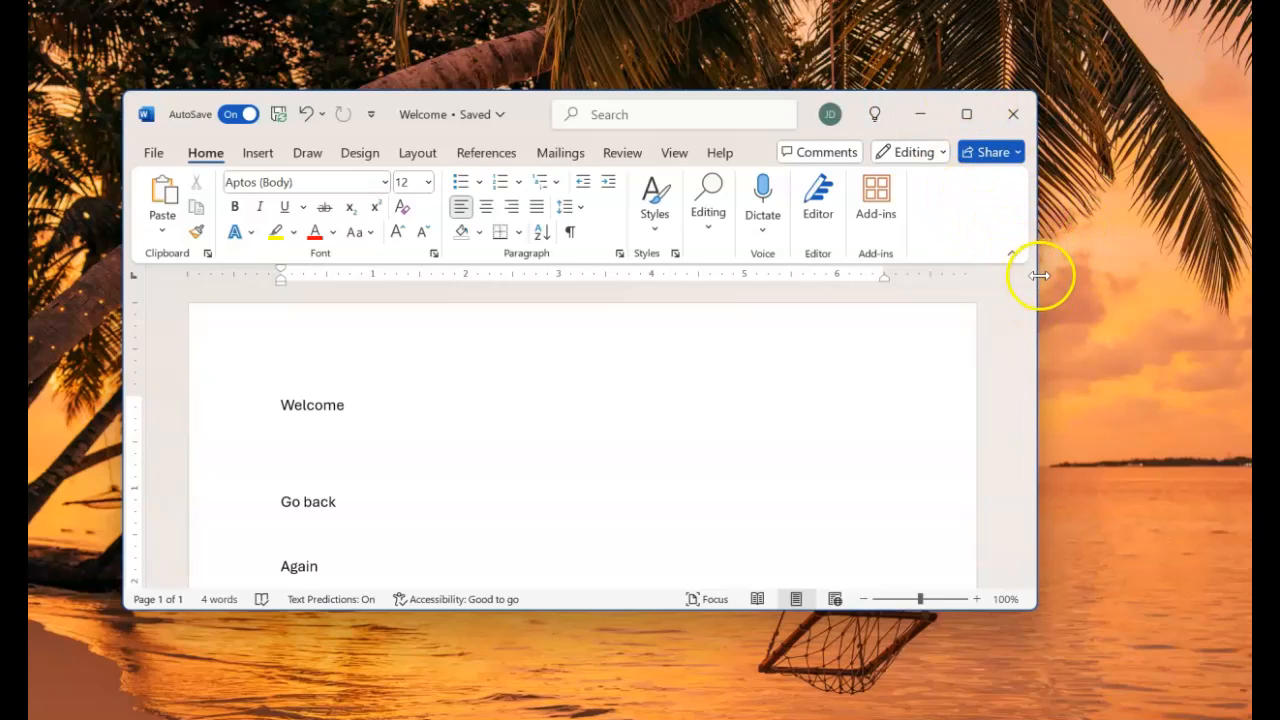
mouse_move(737, 90)
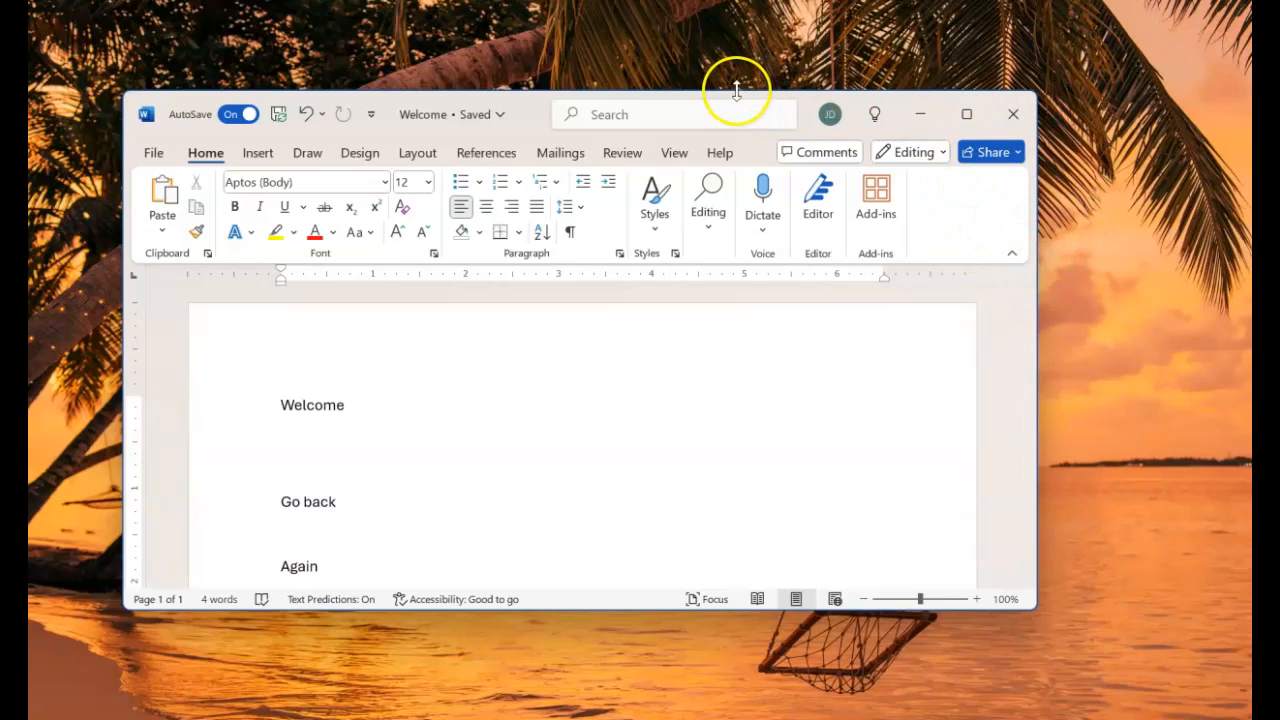
mouse_move(161, 353)
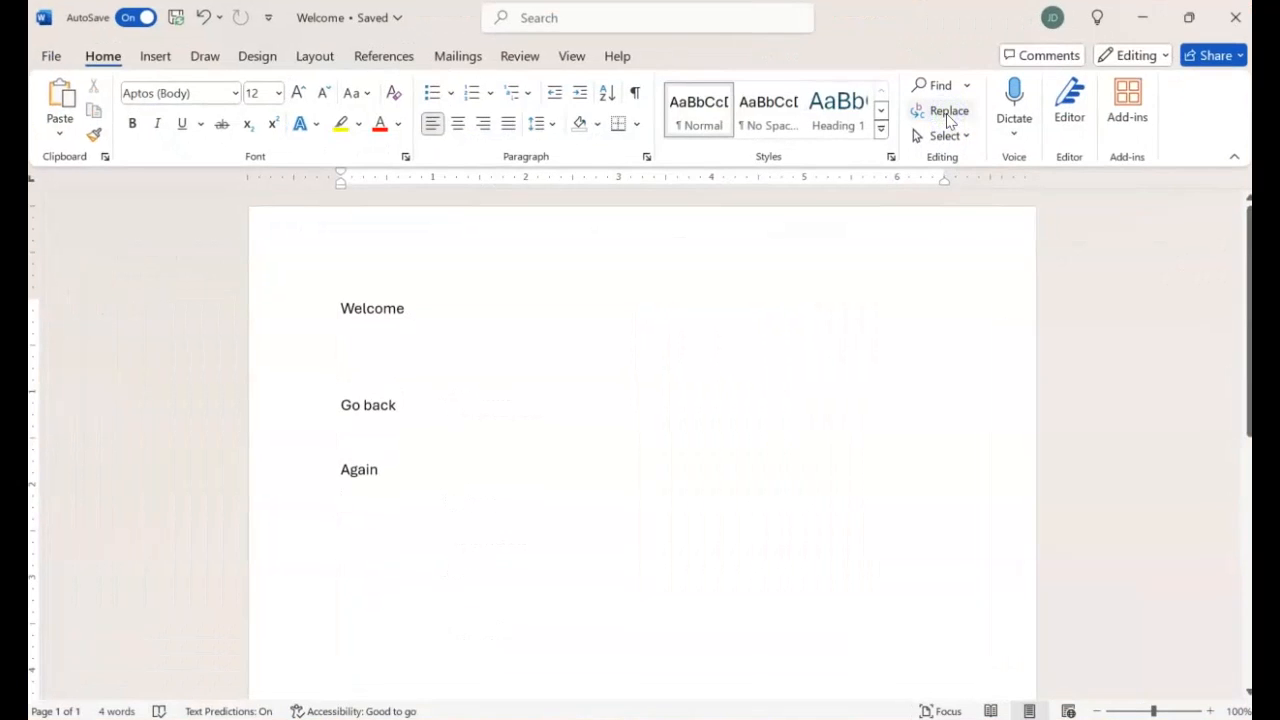
mouse_move(948, 110)
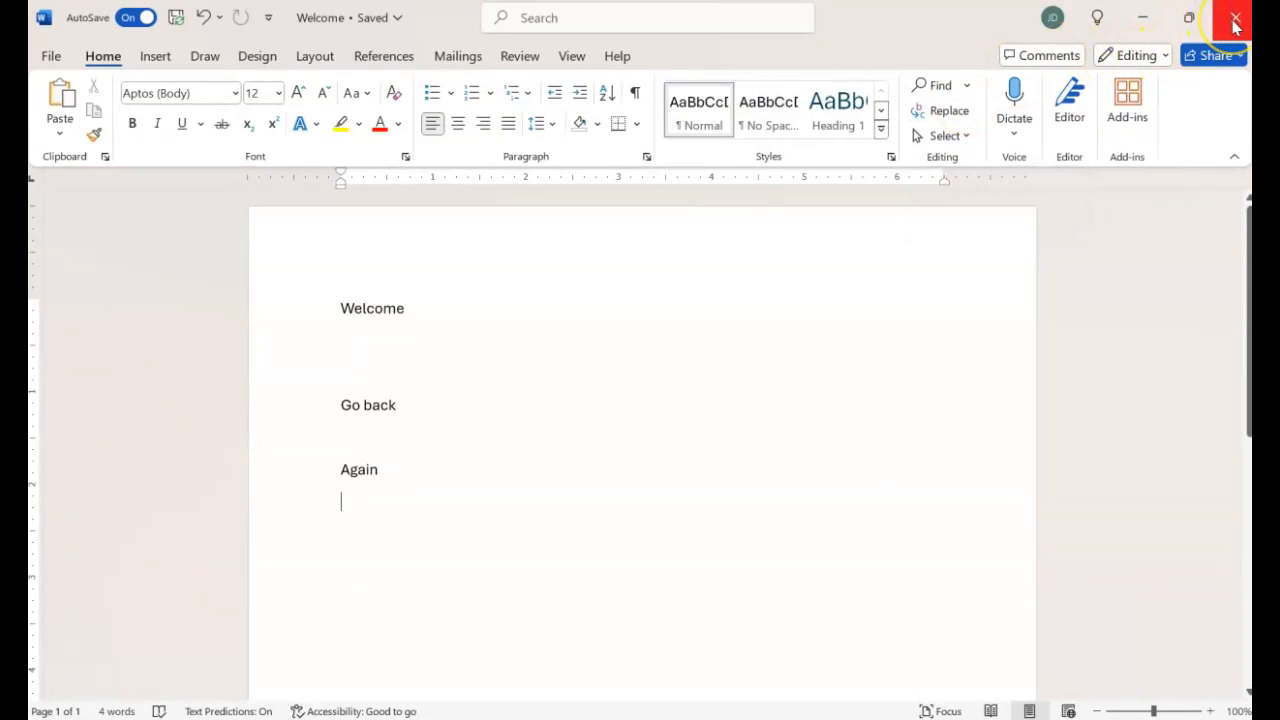
mouse_move(1215, 30)
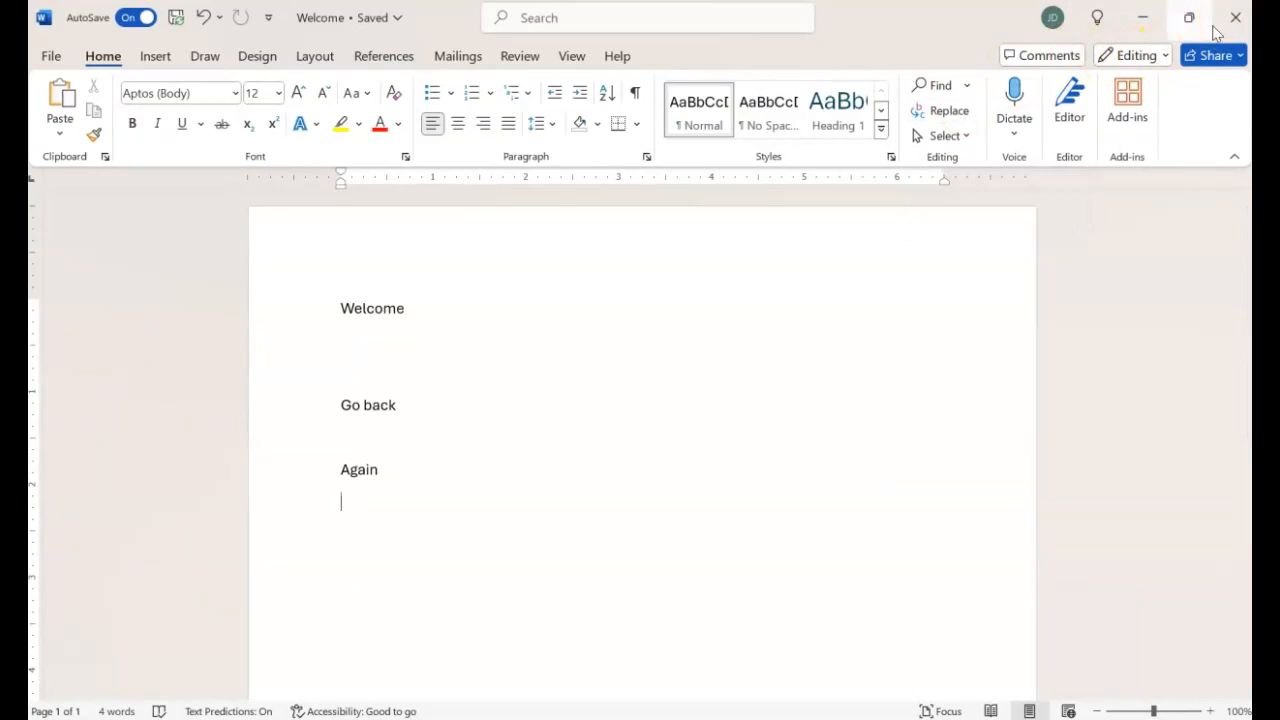
mouse_move(1235, 18)
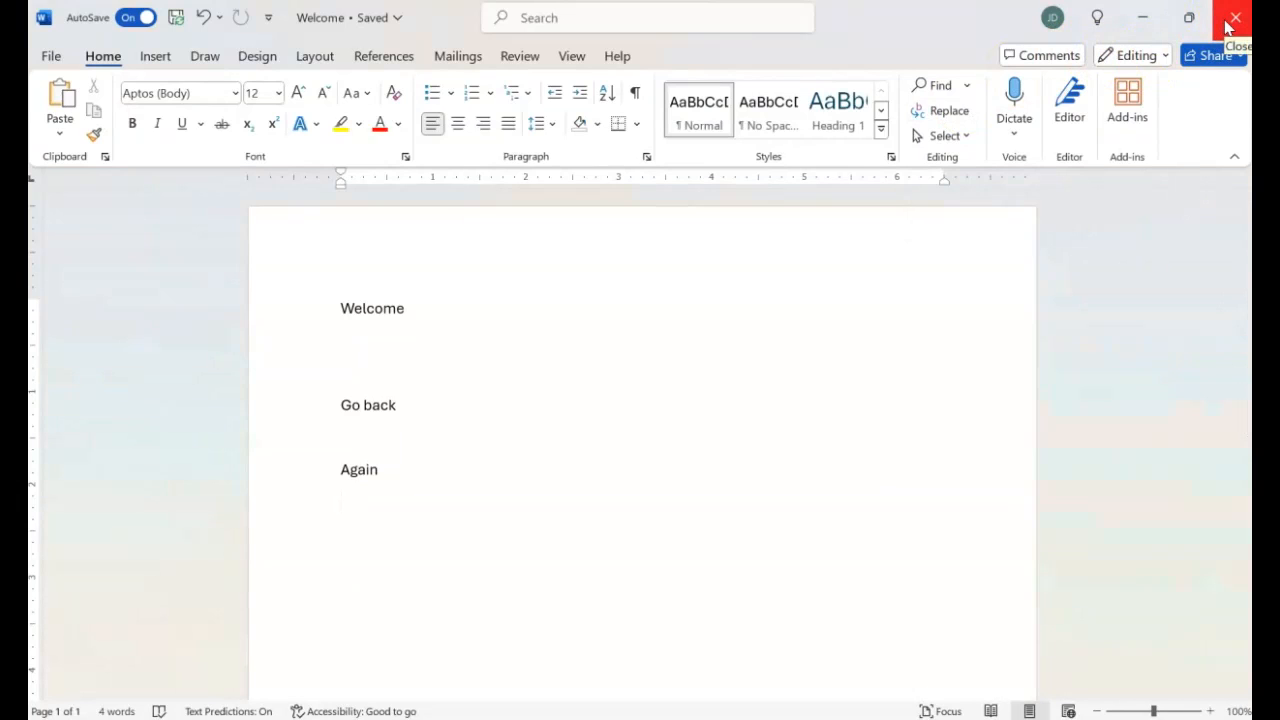
mouse_move(900, 40)
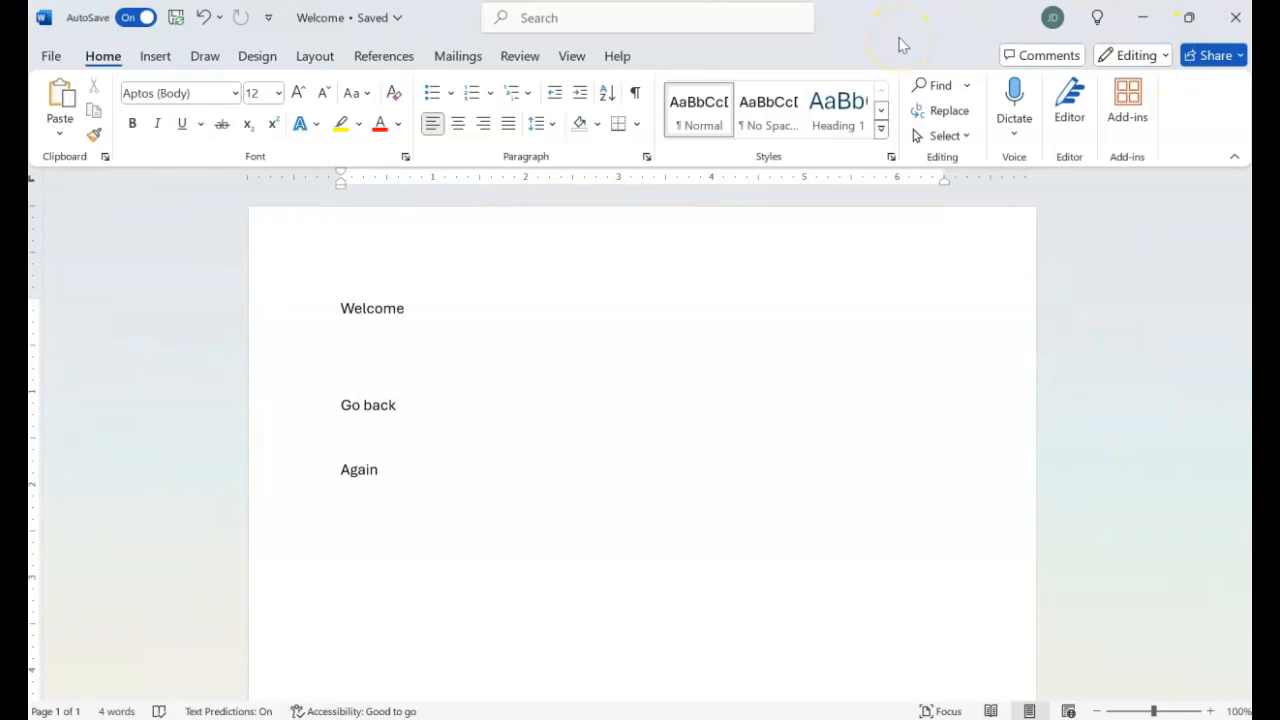
click(341, 500)
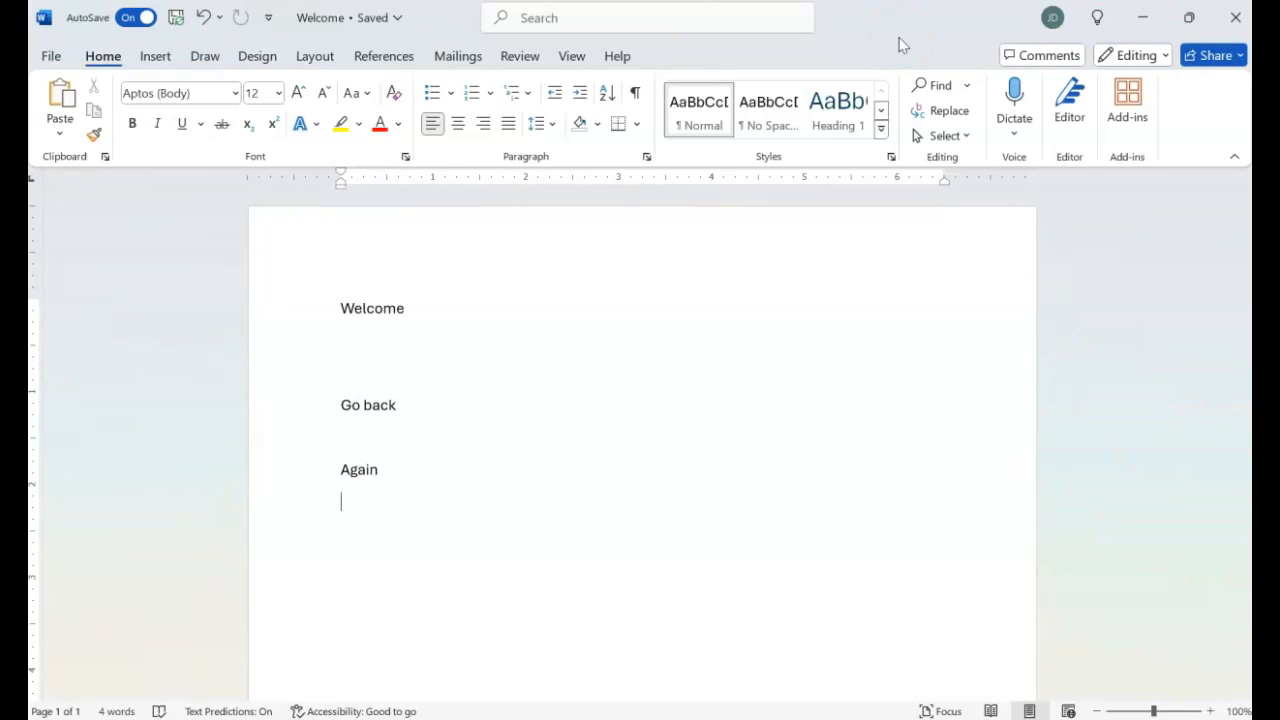
mouse_move(1188, 18)
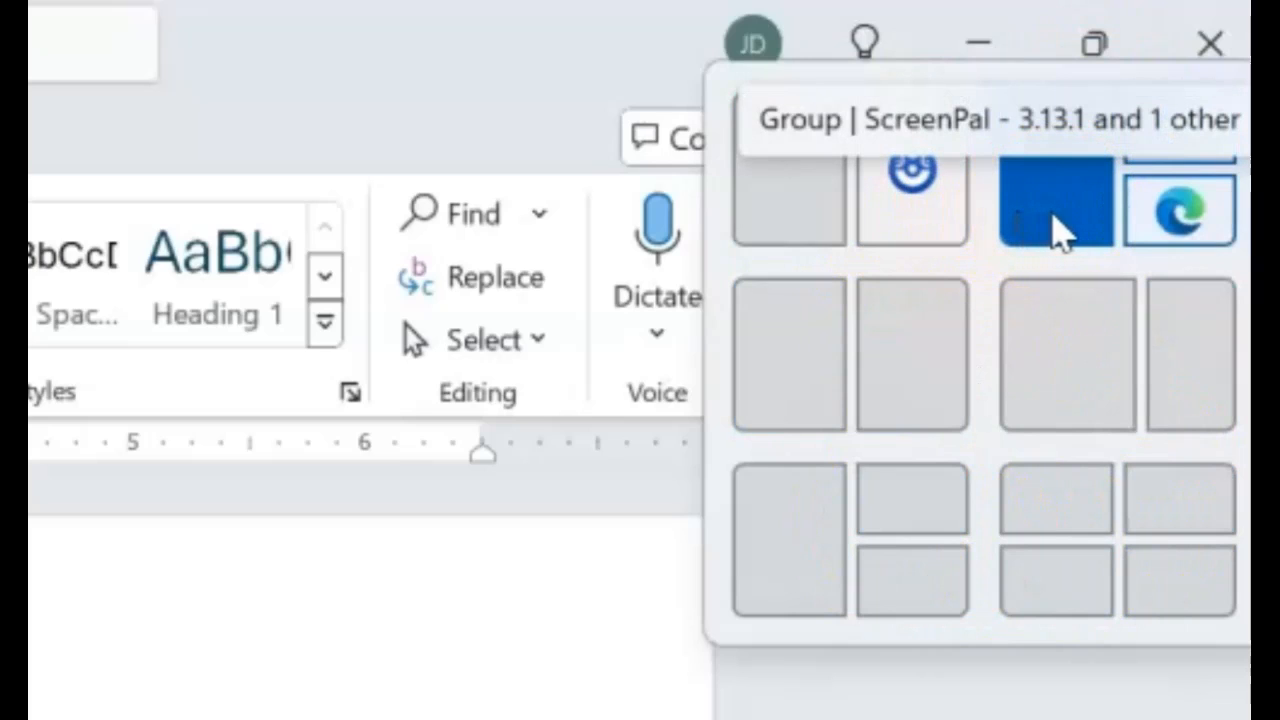
mouse_move(1085, 230)
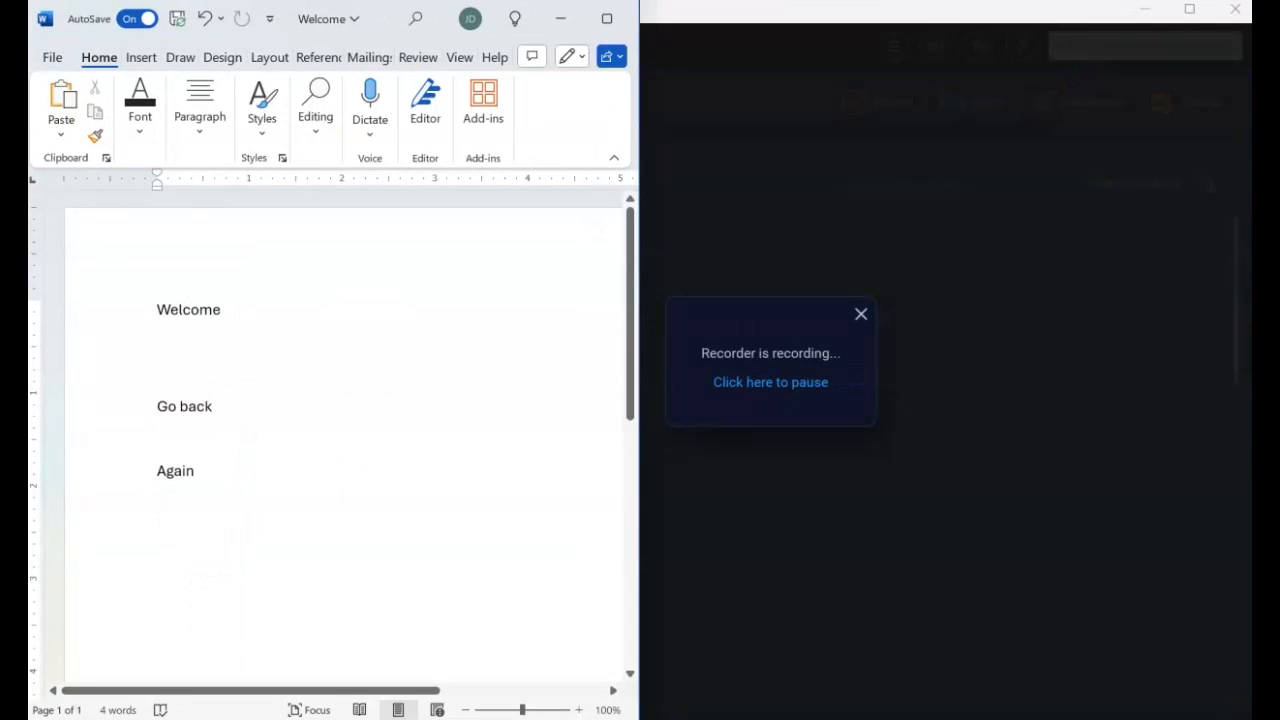
mouse_move(1005, 427)
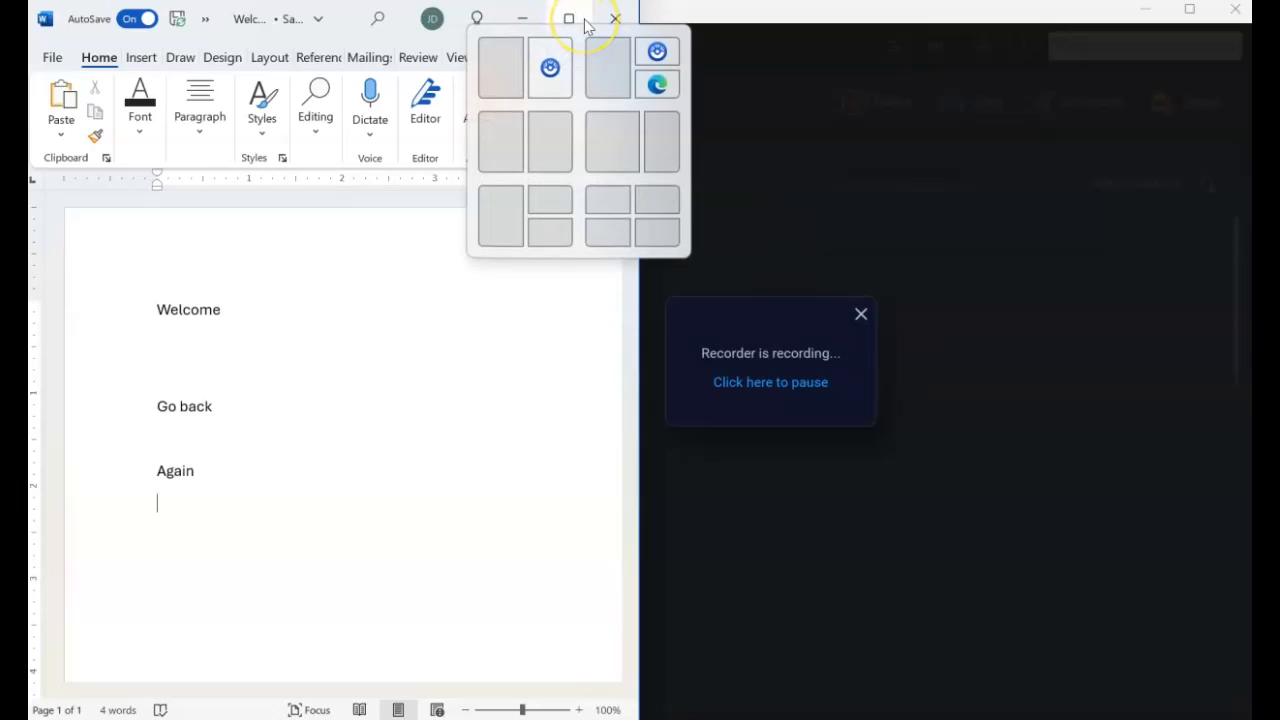
mouse_move(655, 82)
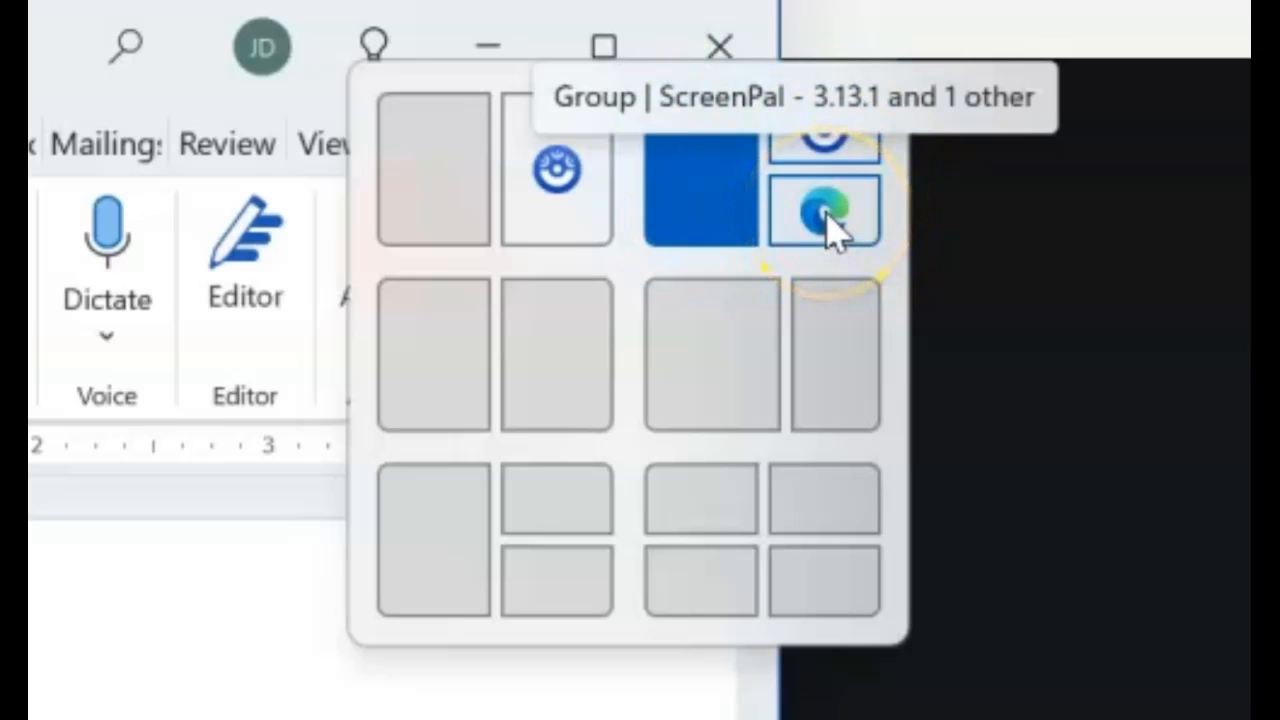
mouse_move(435, 210)
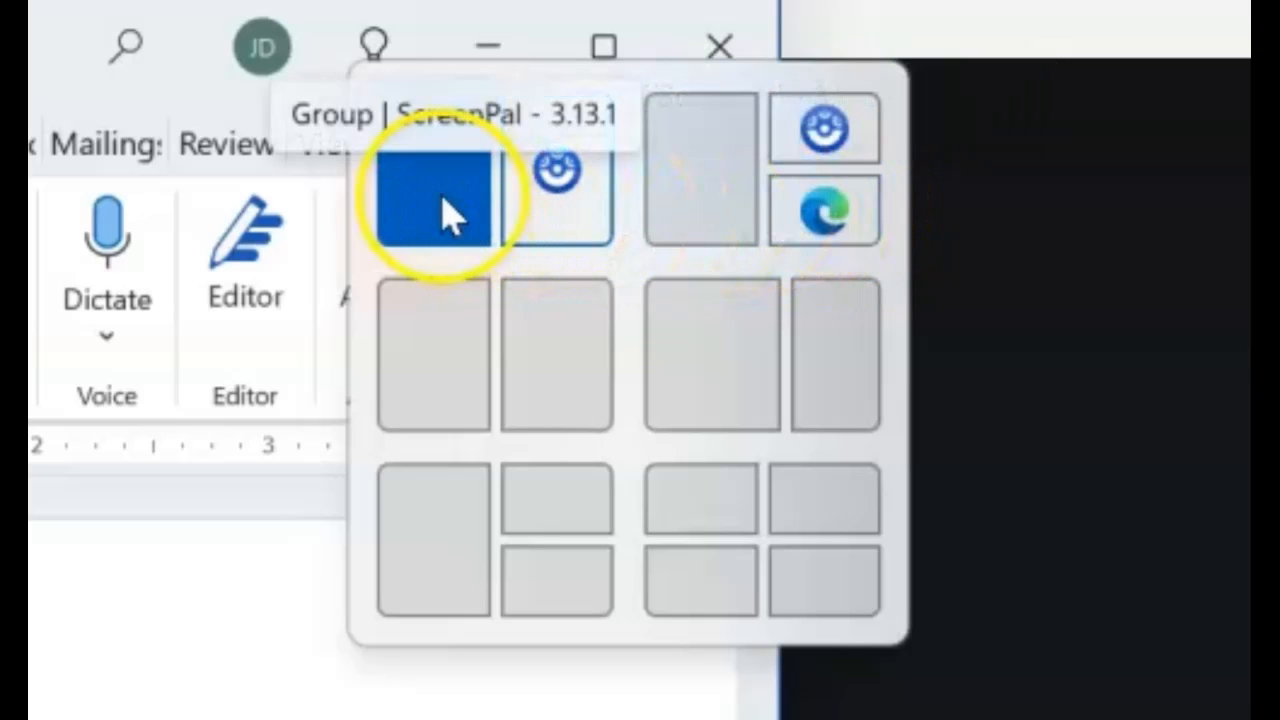
Step: Browse the Snap Layouts options, then maximize the Welcome window to full screen
click(433, 200)
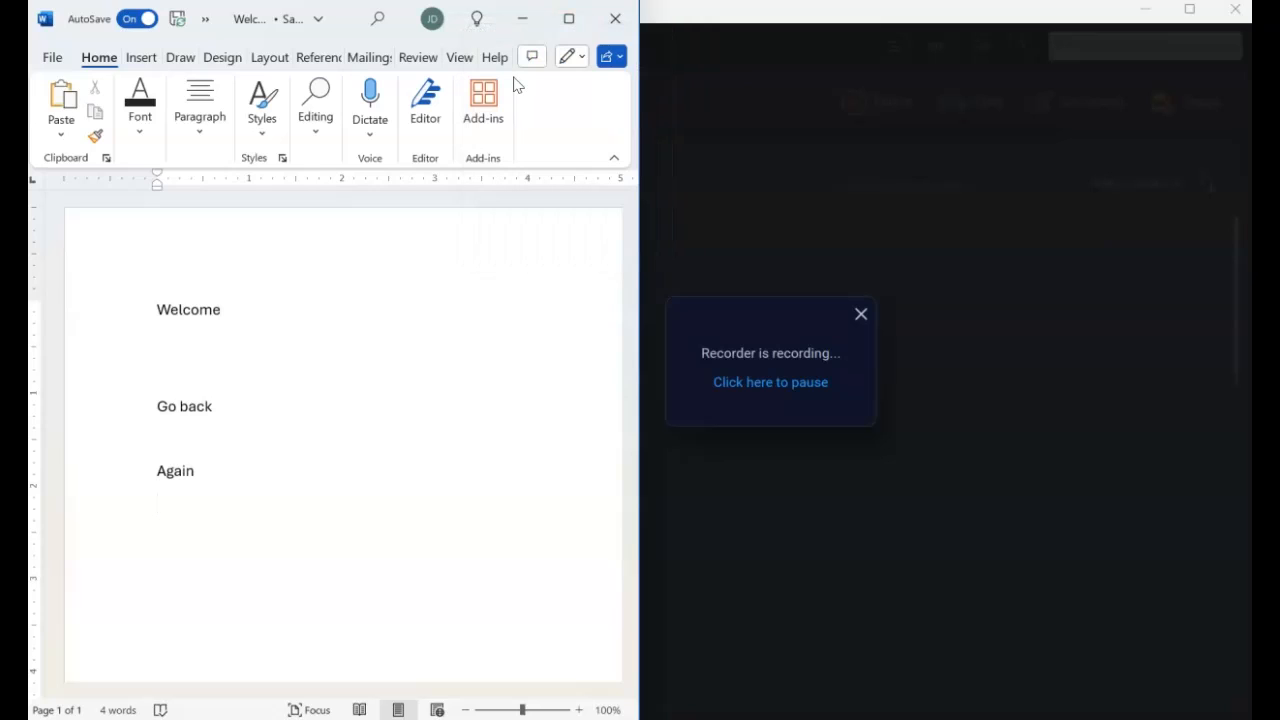
mouse_move(607, 56)
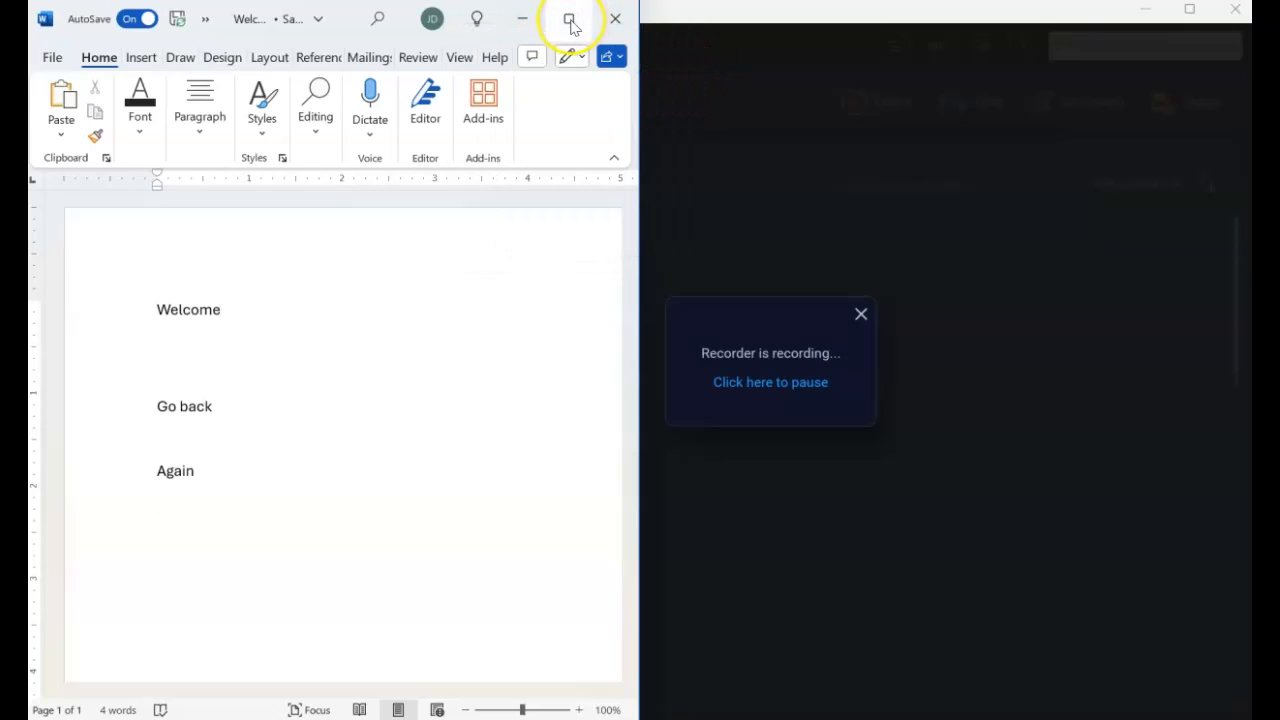
click(570, 18)
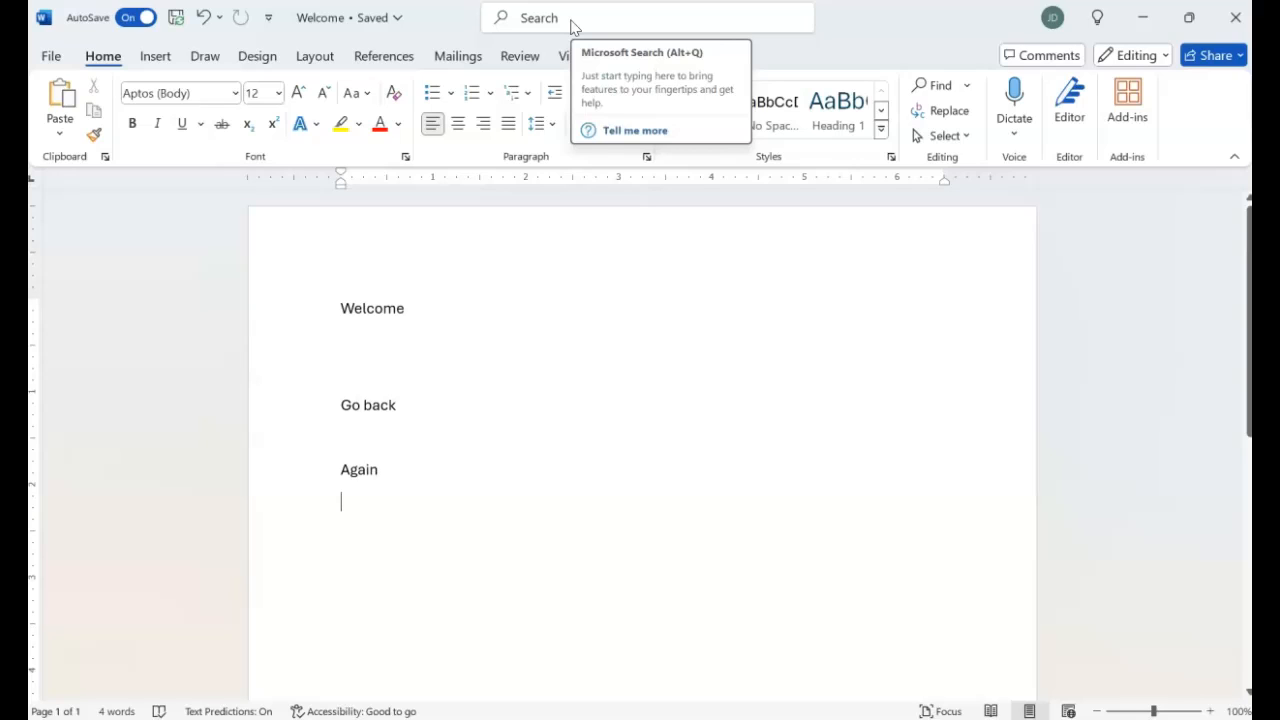
mouse_move(910, 90)
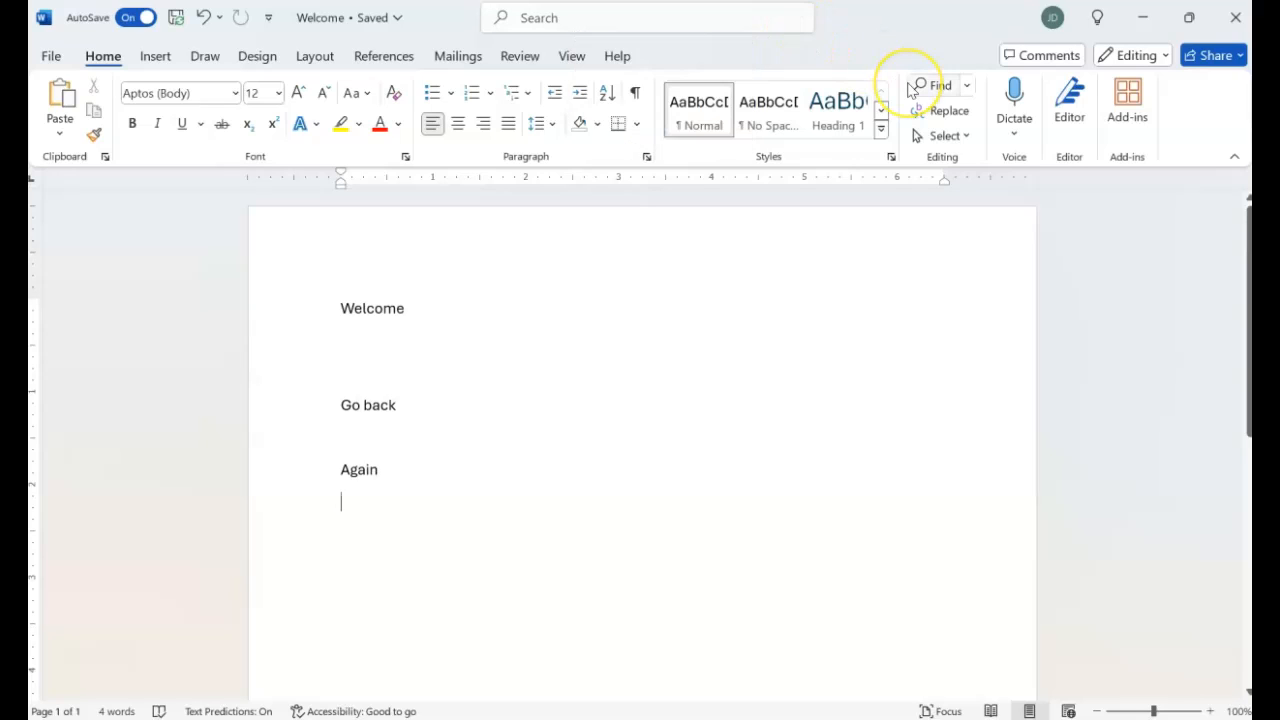
mouse_move(993, 65)
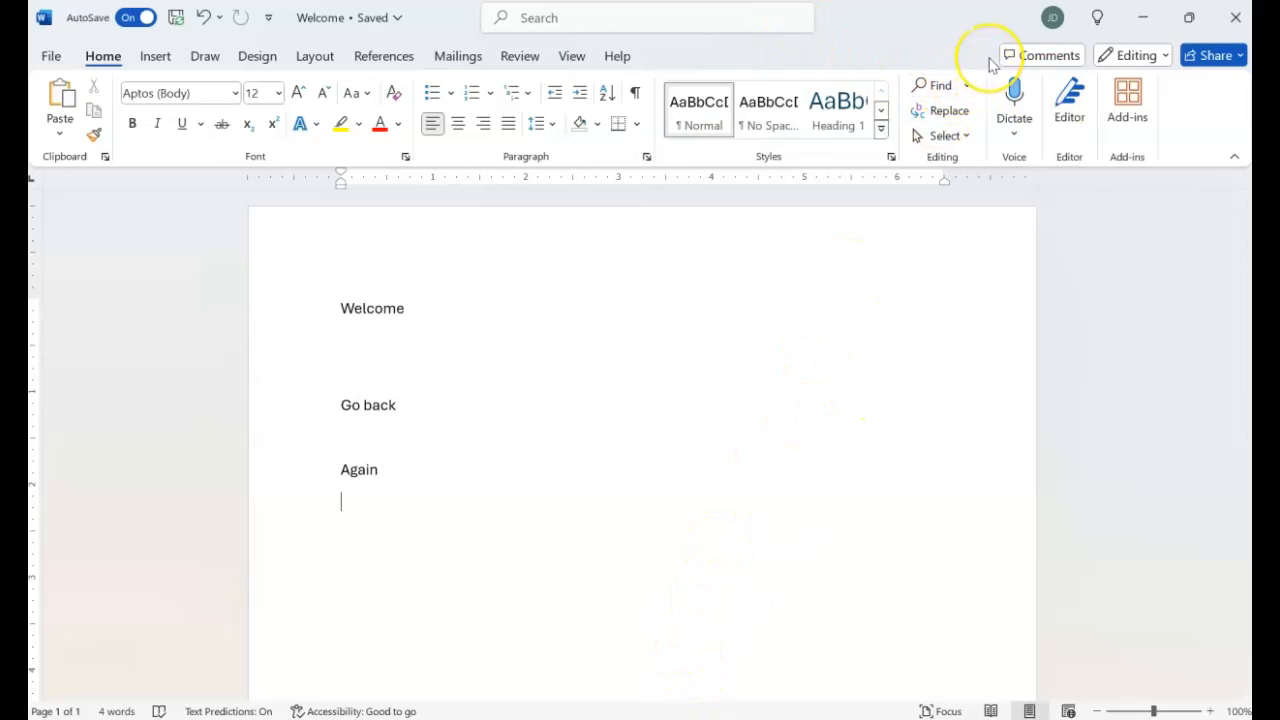
mouse_move(842, 303)
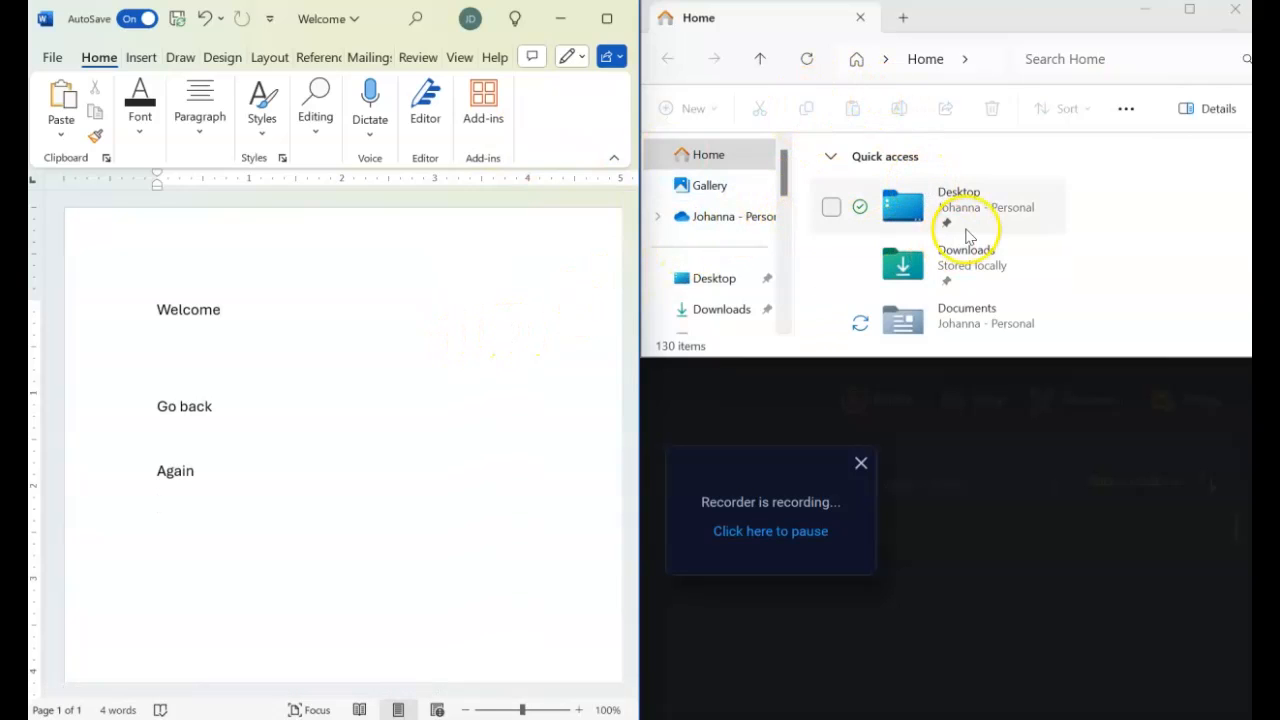
mouse_move(840, 420)
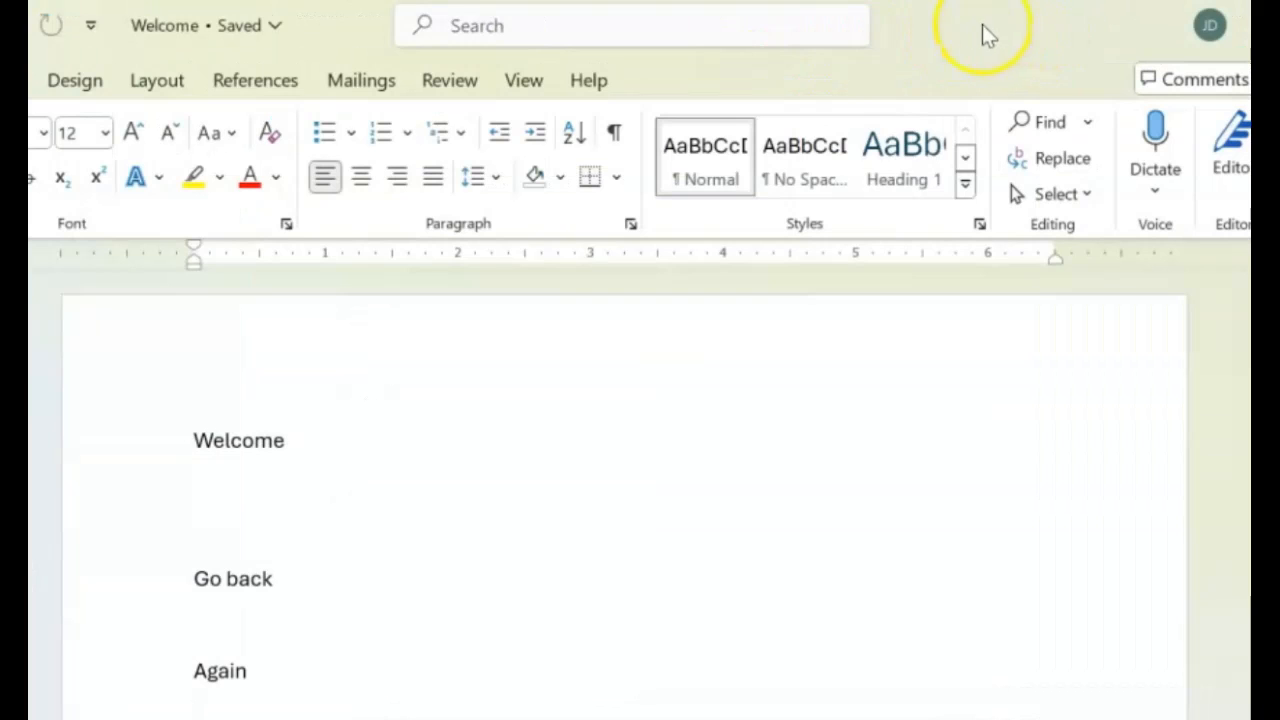
mouse_move(362, 37)
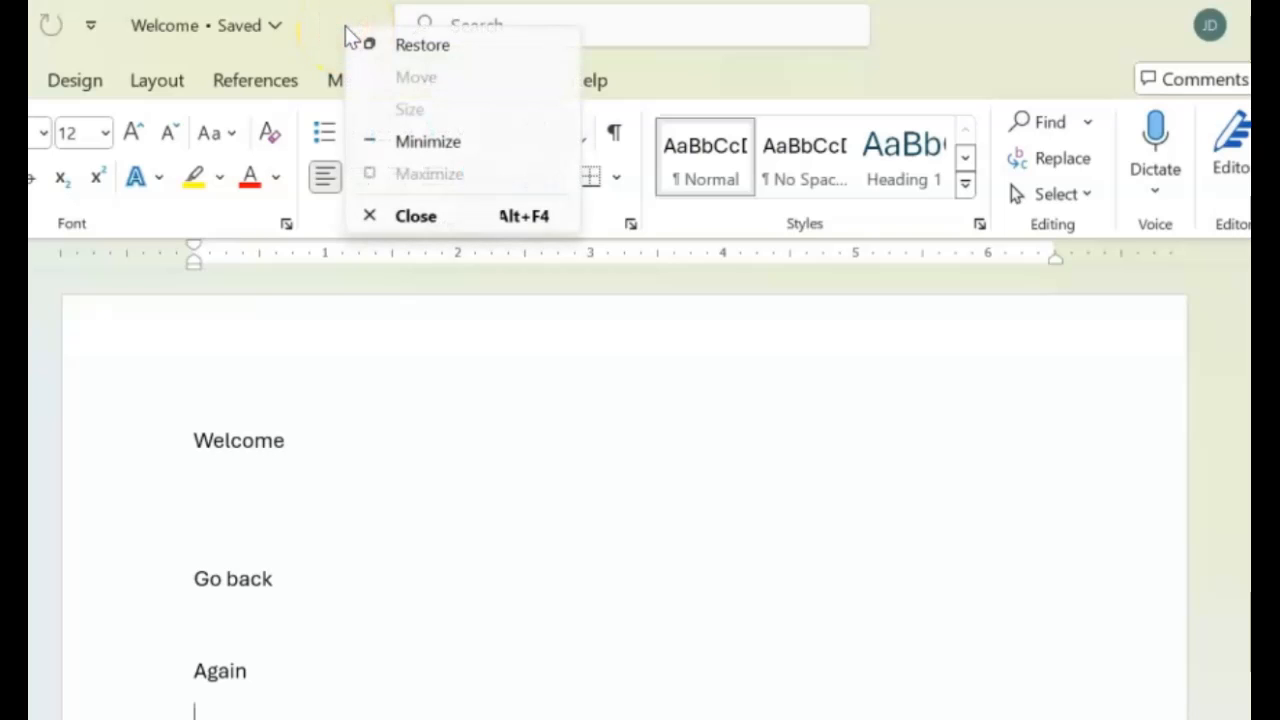
mouse_move(390, 62)
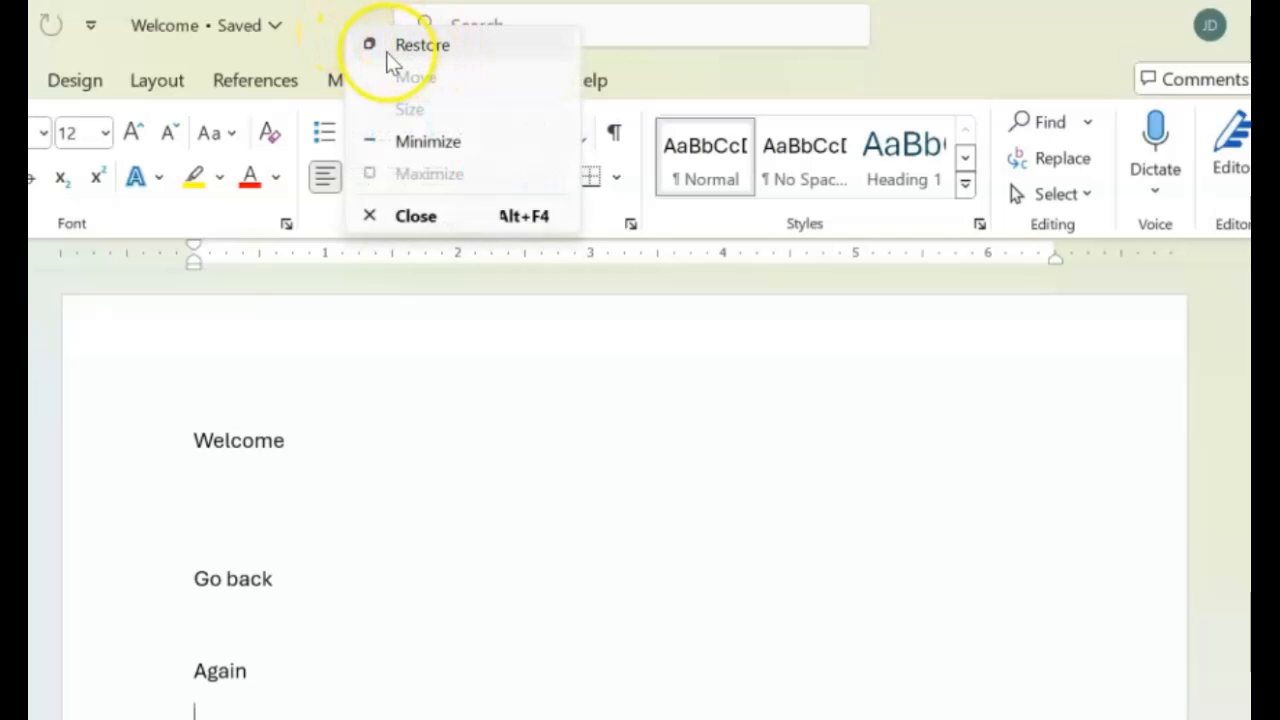
click(422, 44)
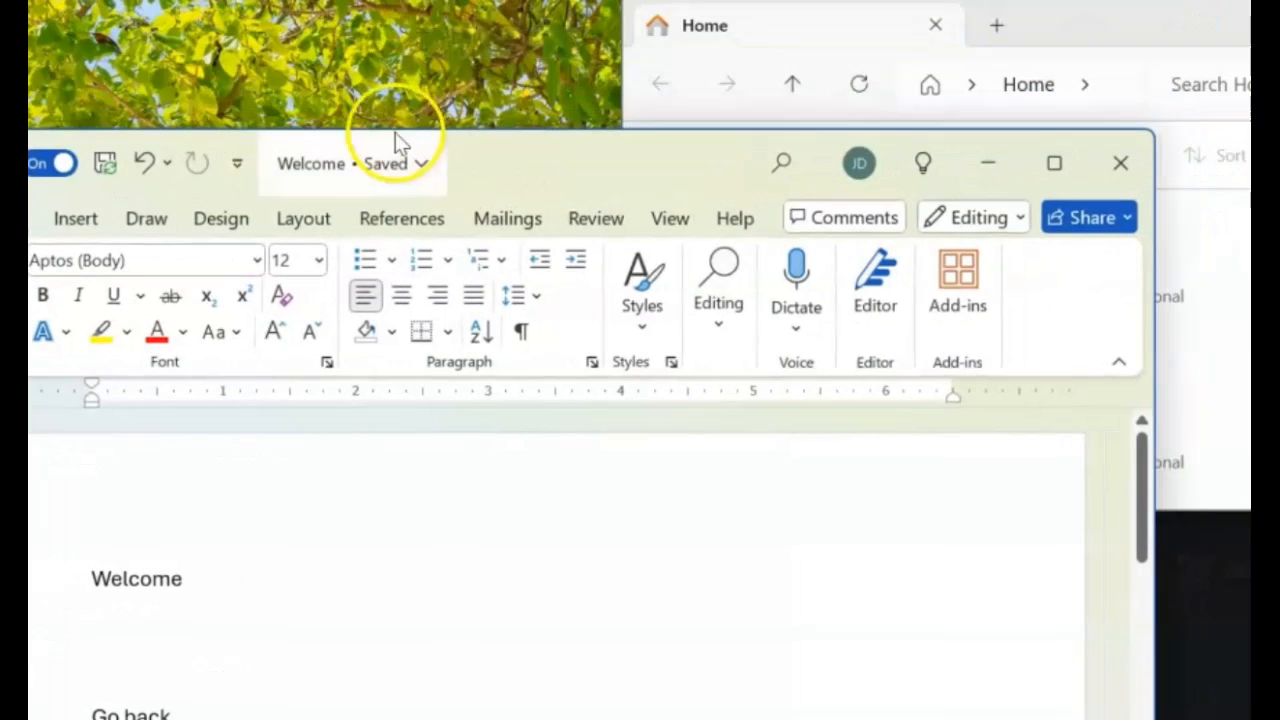
mouse_move(550, 155)
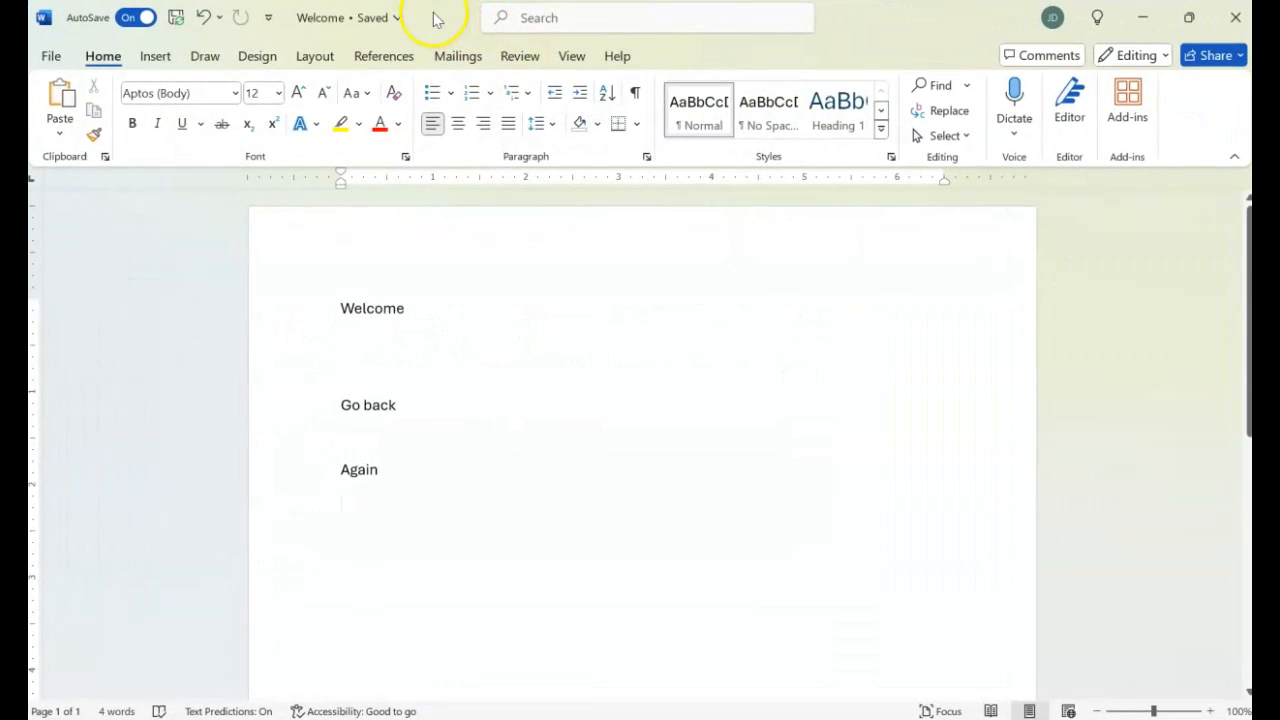
right_click(435, 17)
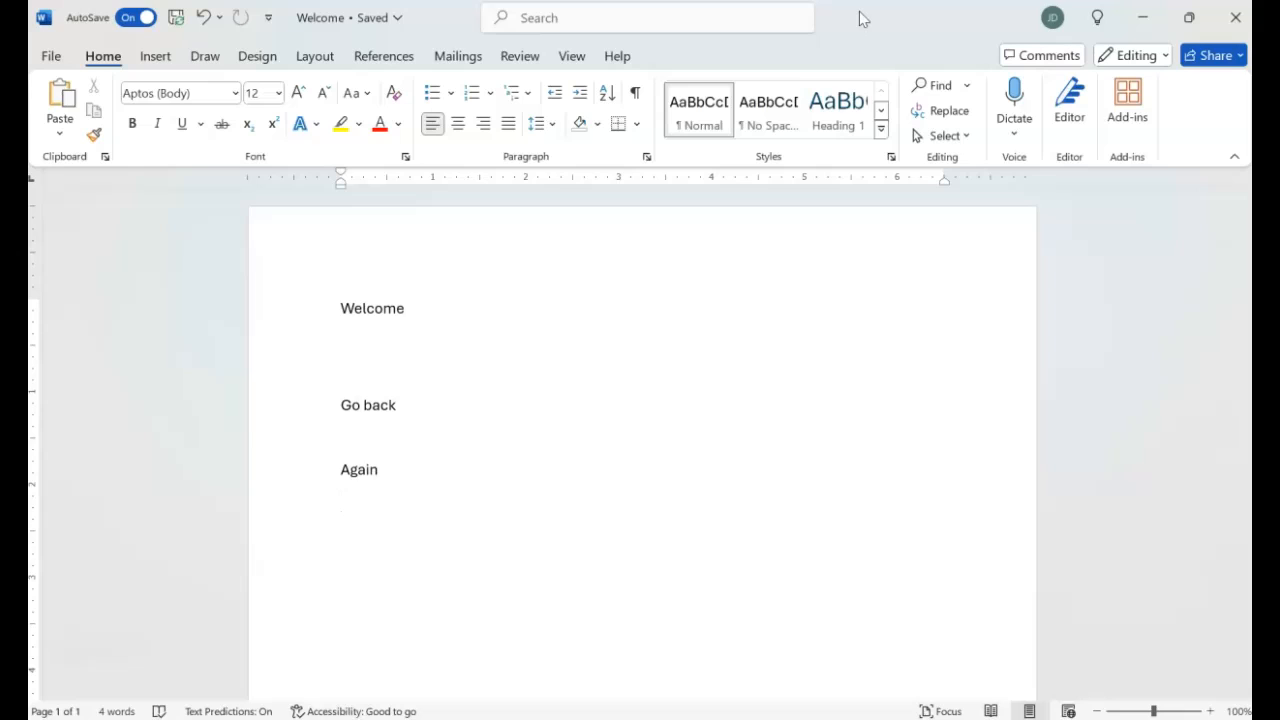
click(341, 501)
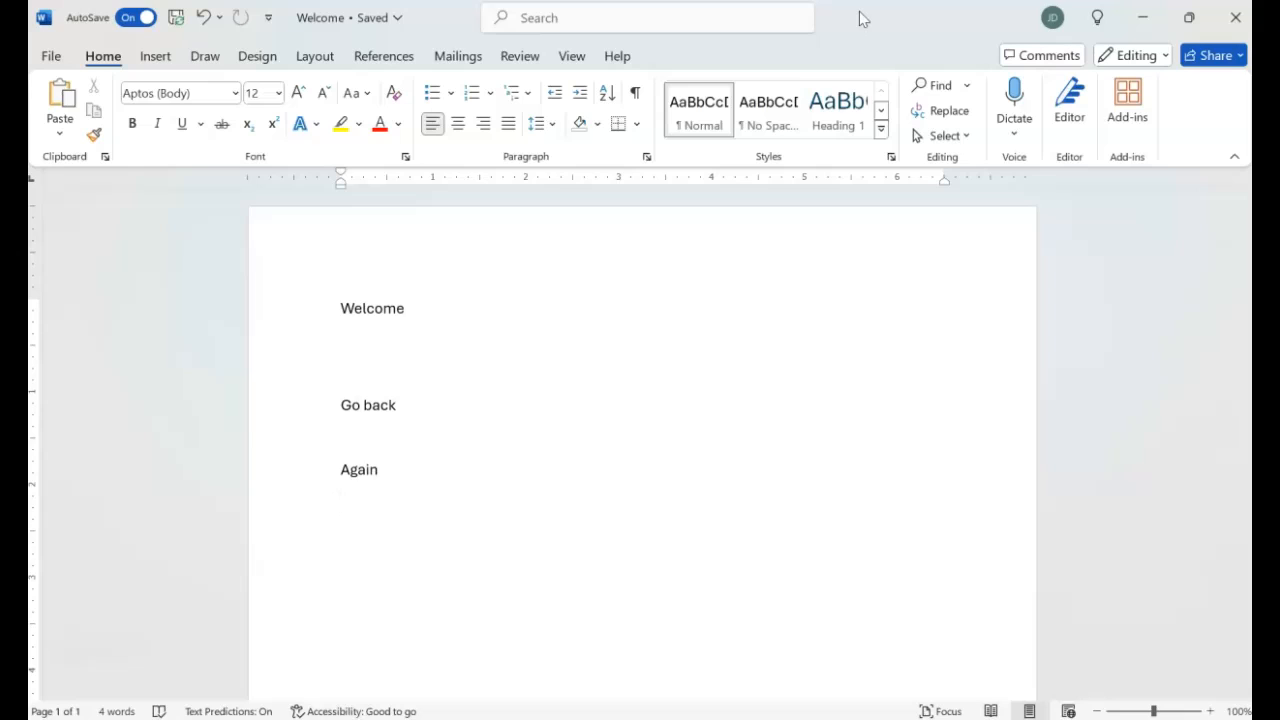
click(341, 501)
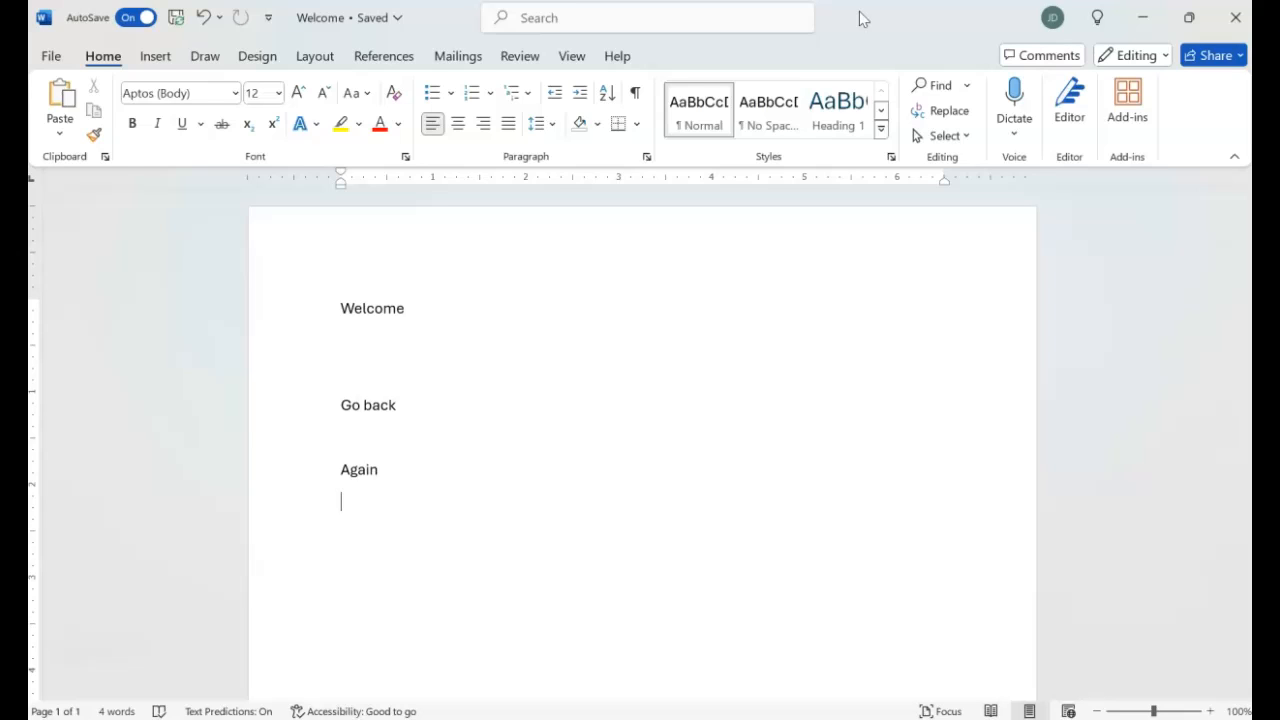